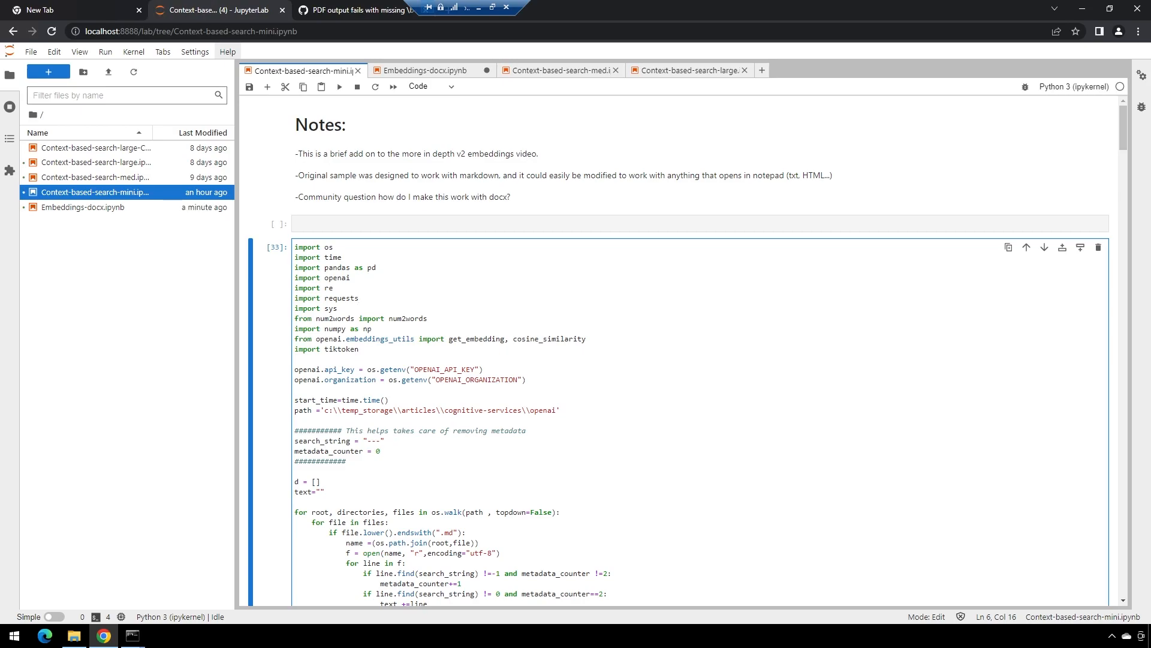
pyautogui.moveTo(601, 327)
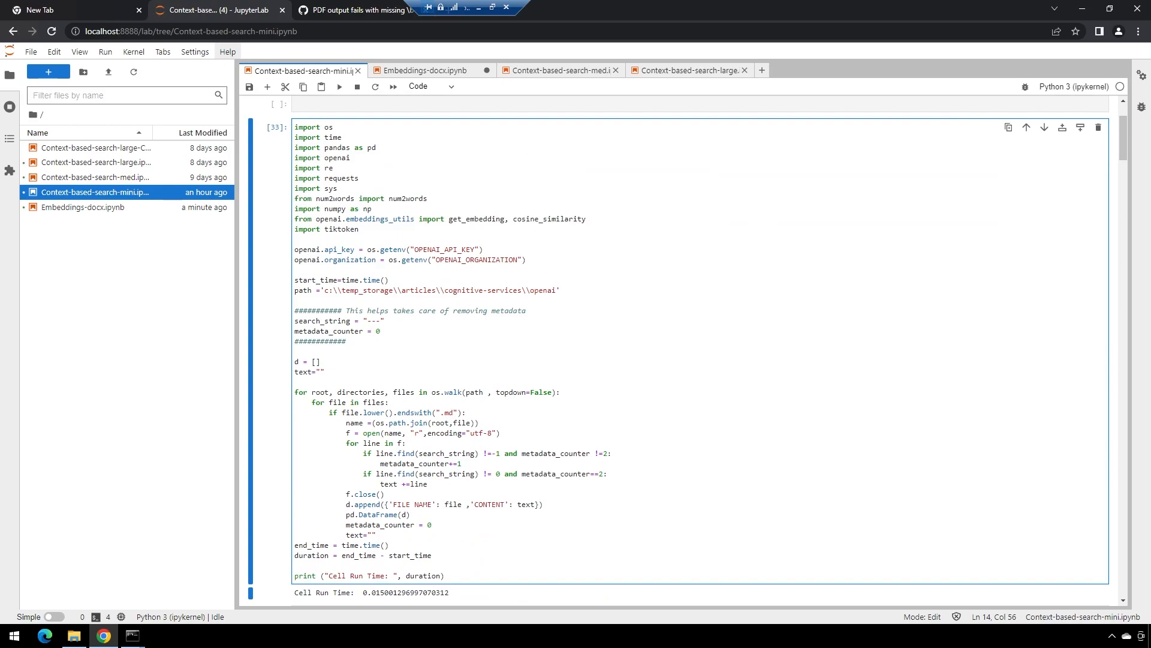
# Step: Switch to the Embeddings-docx notebook showing the pypandoc .docx-to-text conversion cell
pyautogui.click(530, 259)
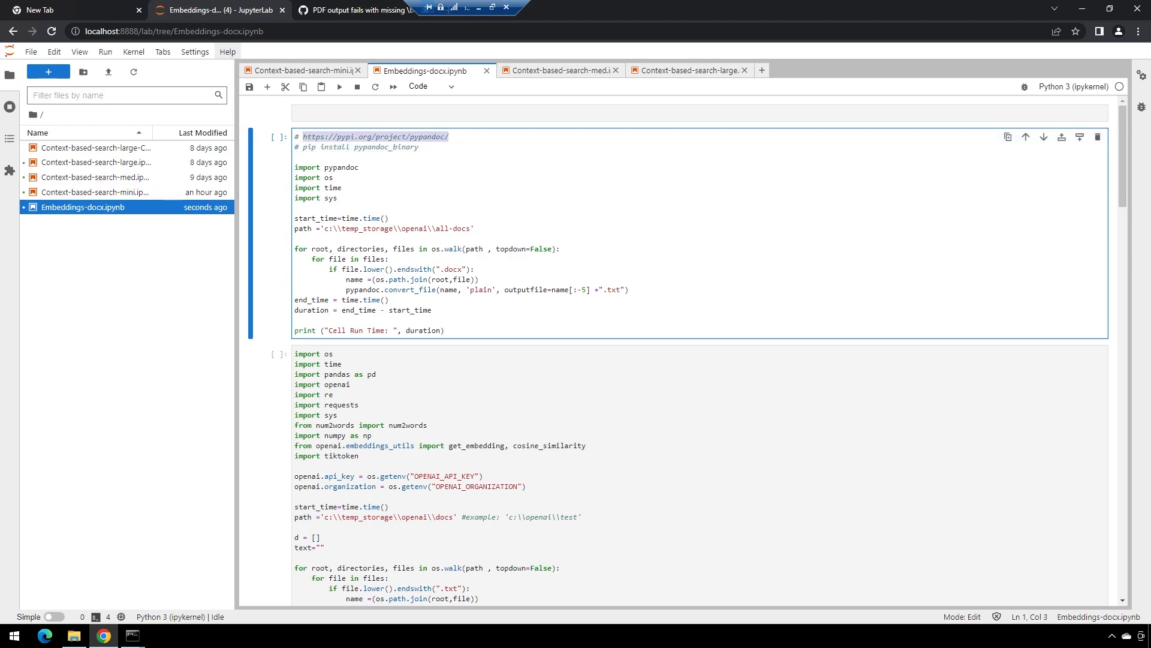
# Step: Open the pypandoc PyPI page and select the 'pip install pypandoc_binary' command
pyautogui.click(359, 9)
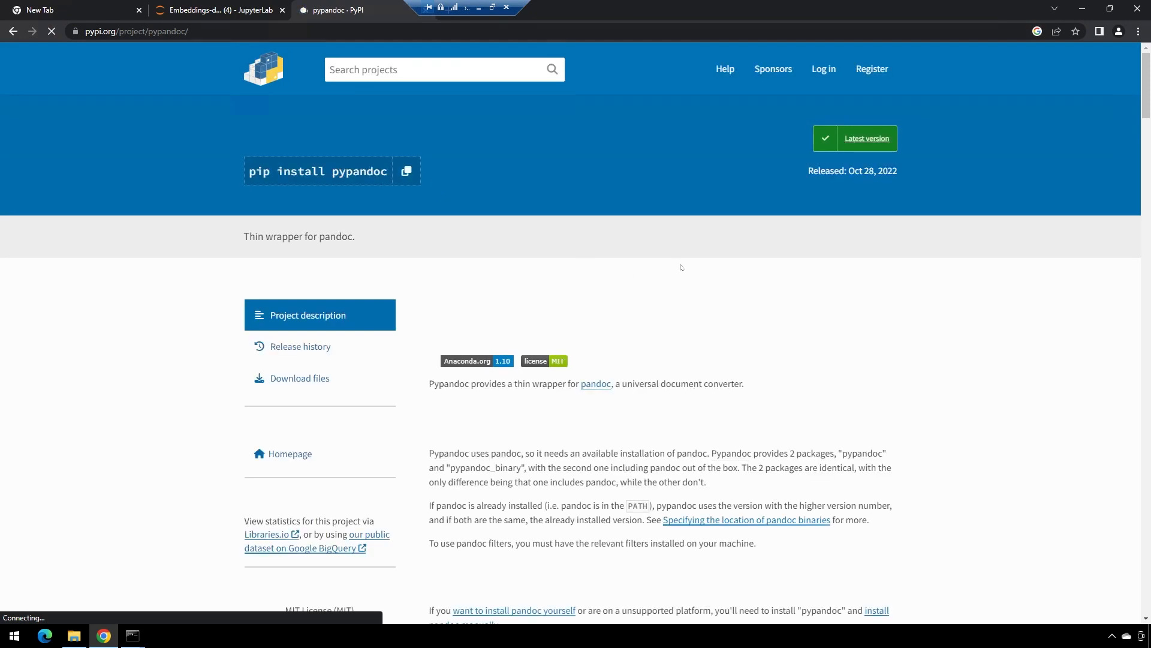
pyautogui.scroll(-3)
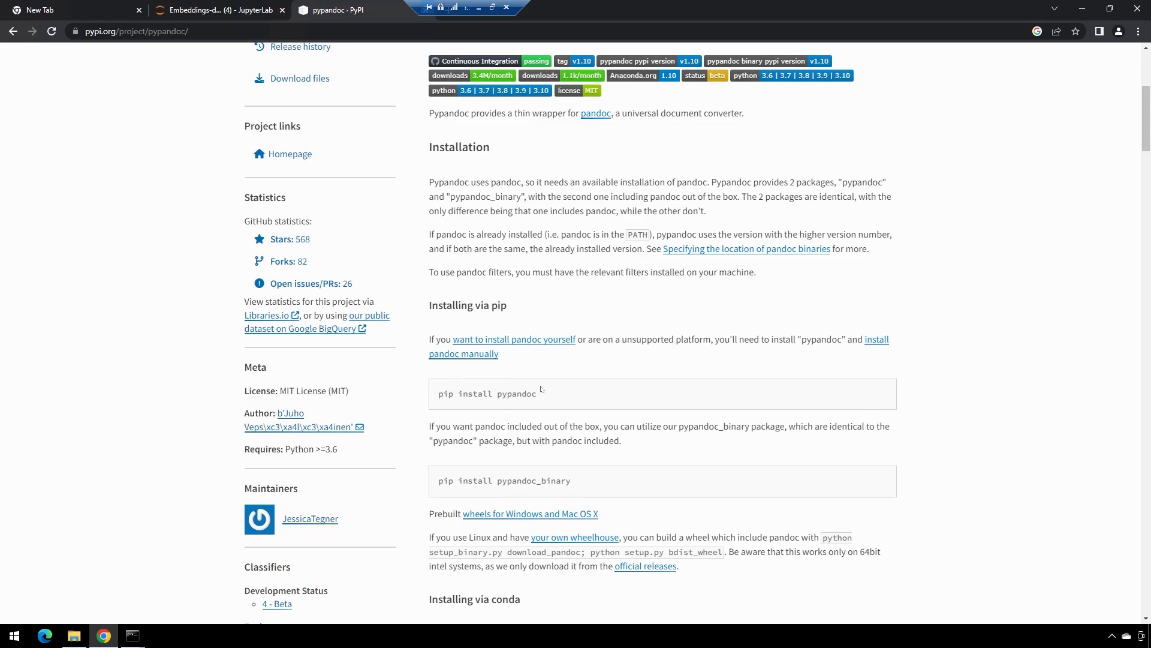
pyautogui.moveTo(538, 352)
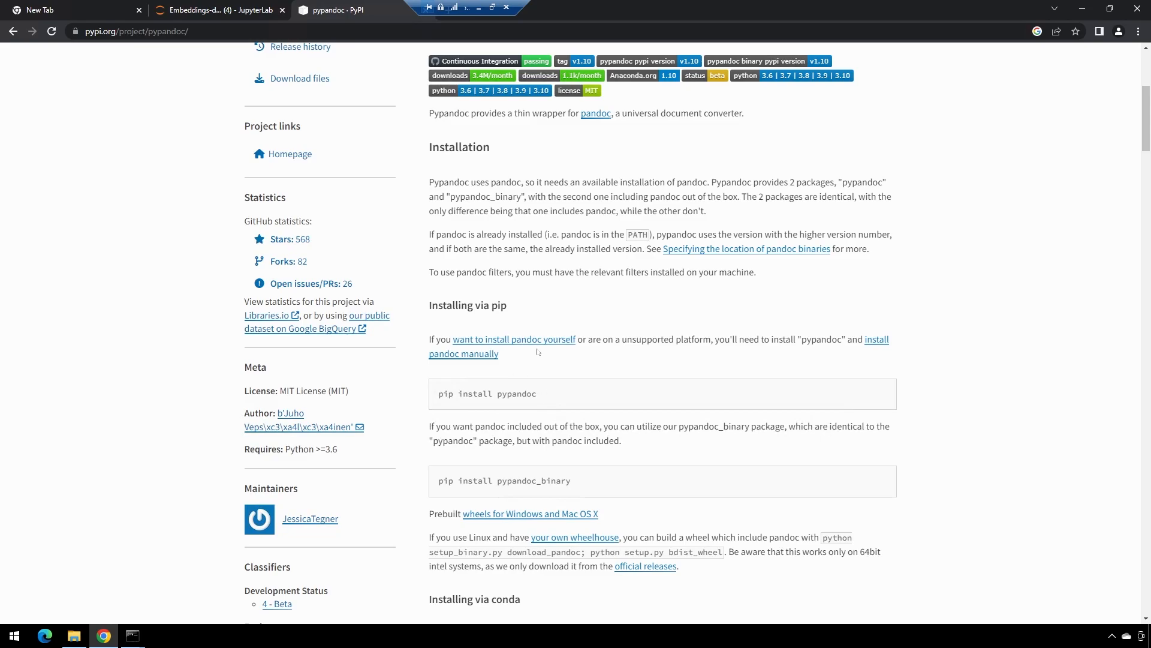
pyautogui.moveTo(439, 481); pyautogui.dragTo(572, 480)
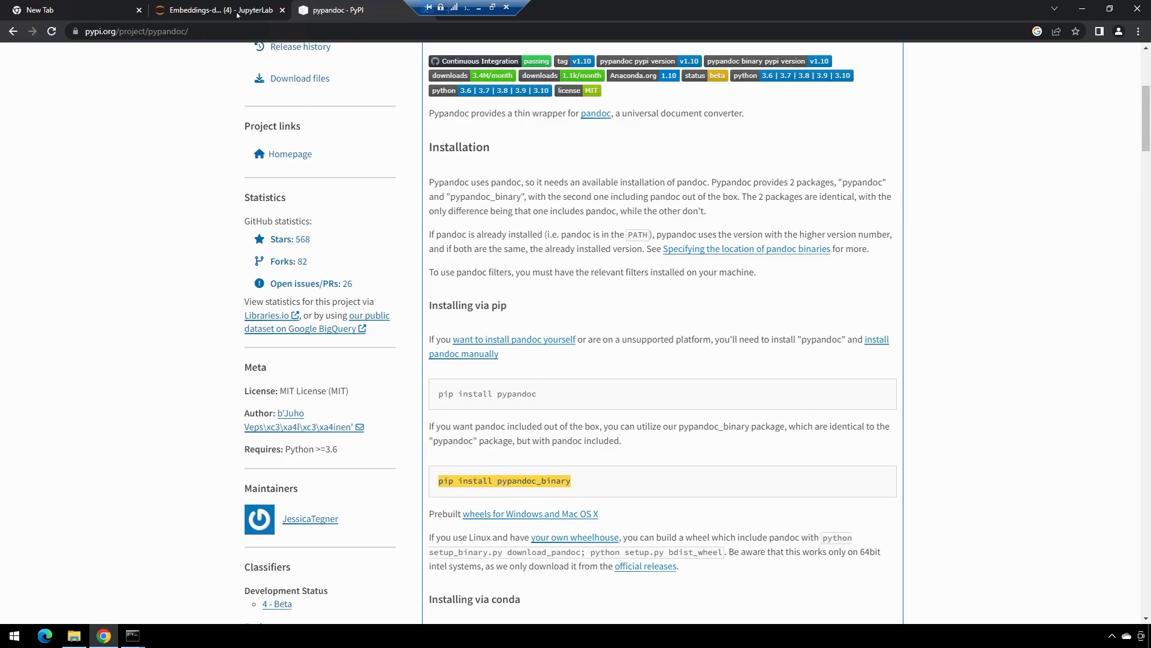
# Step: Revisit the Embeddings-docx notebook, then bring up the openai folder in File Explorer
pyautogui.click(213, 9)
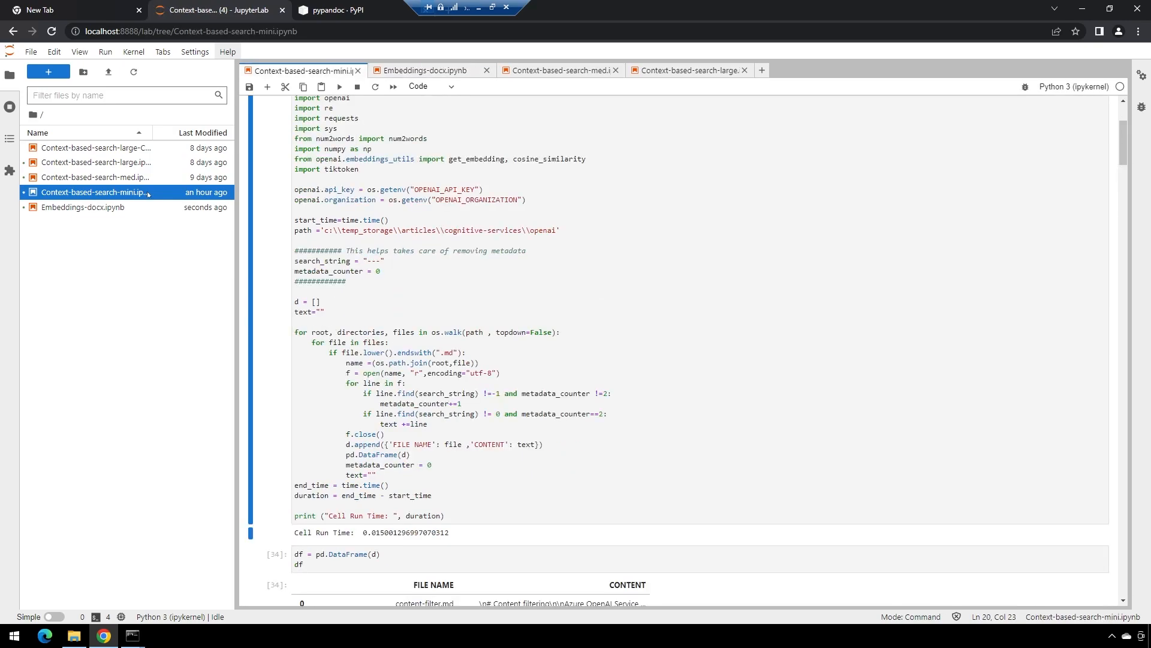
pyautogui.moveTo(147, 193)
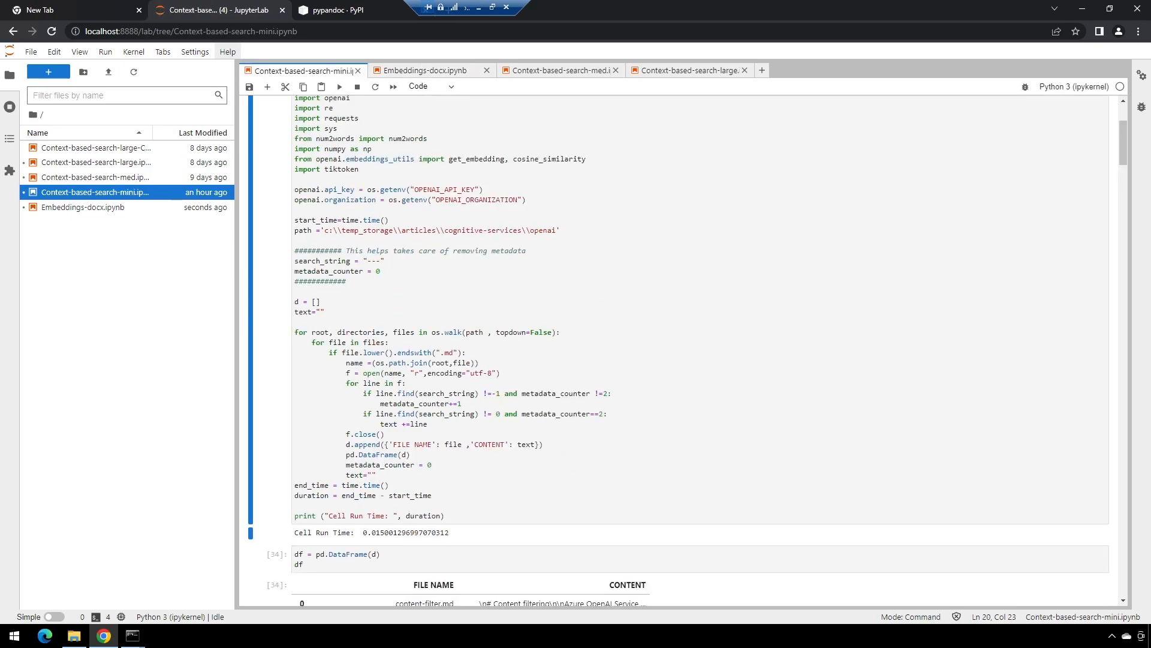
pyautogui.click(82, 207)
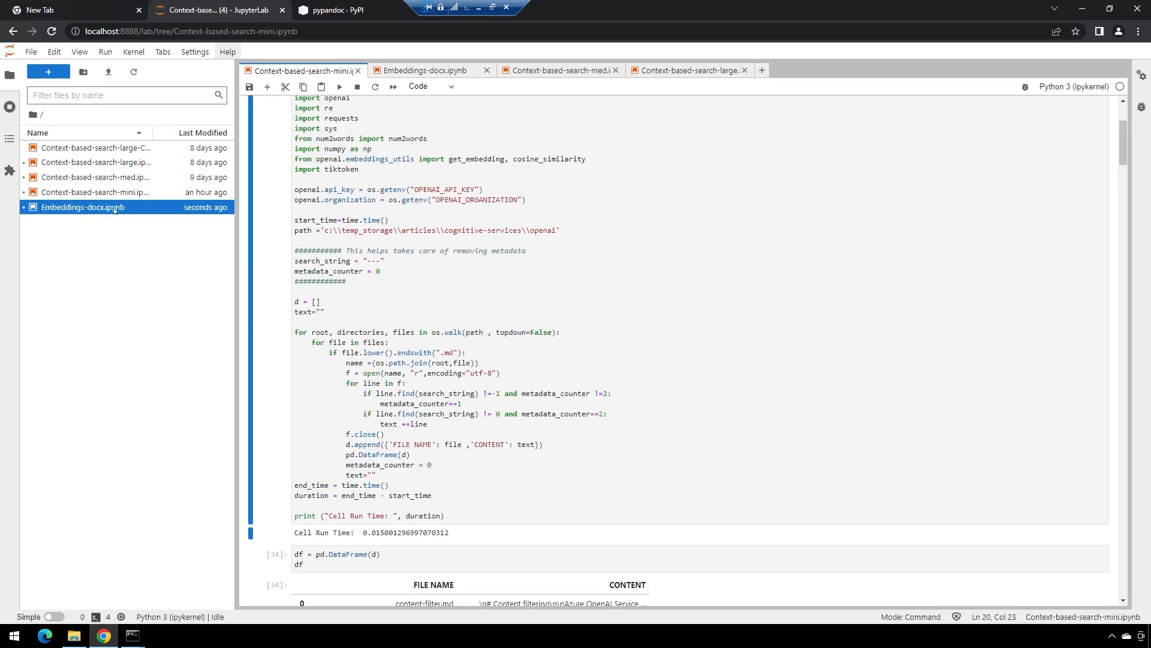
pyautogui.click(421, 70)
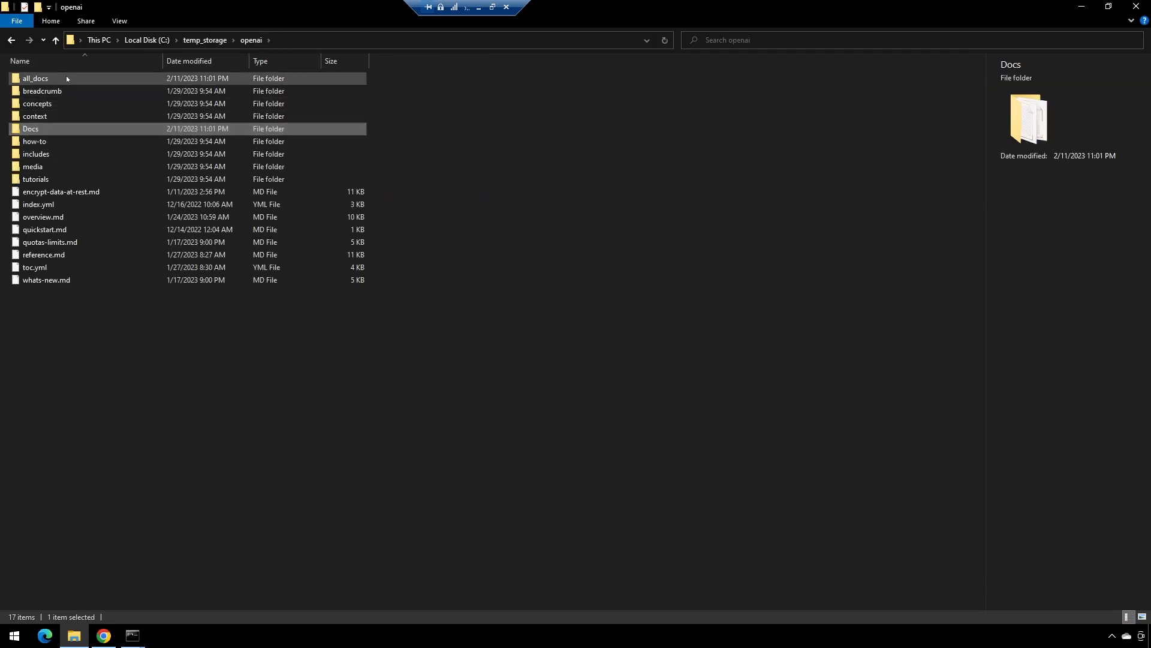
# Step: Browse the all_docs, Docs, Programming and Misc book folders in File Explorer
pyautogui.doubleClick(35, 78)
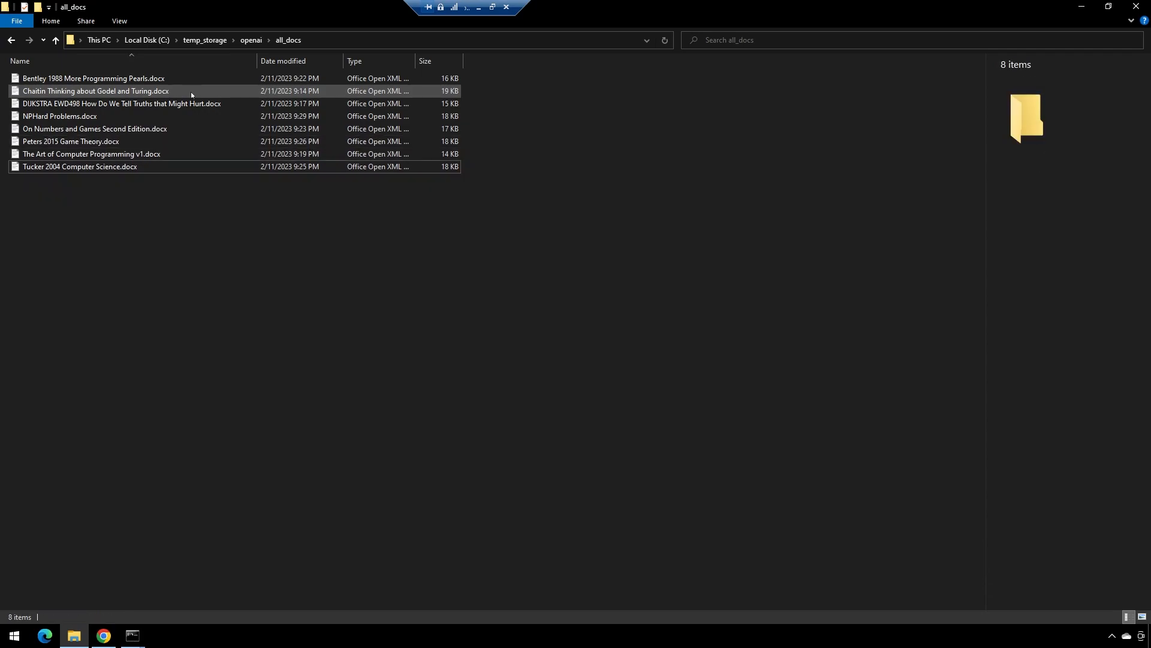
pyautogui.click(55, 40)
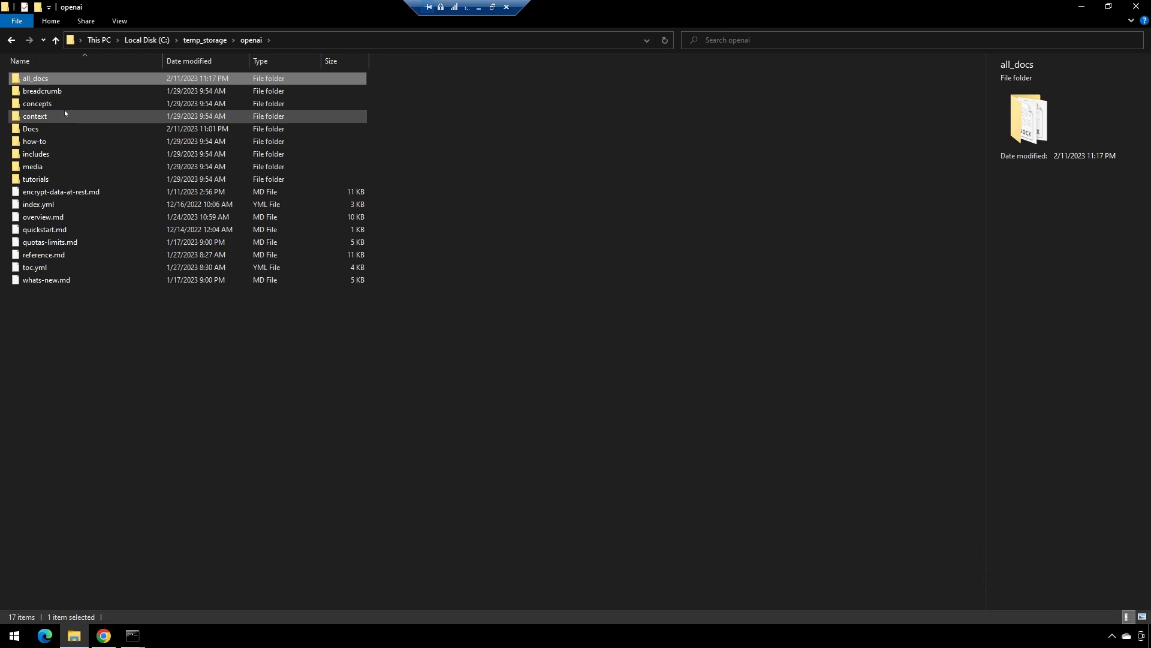
pyautogui.doubleClick(30, 129)
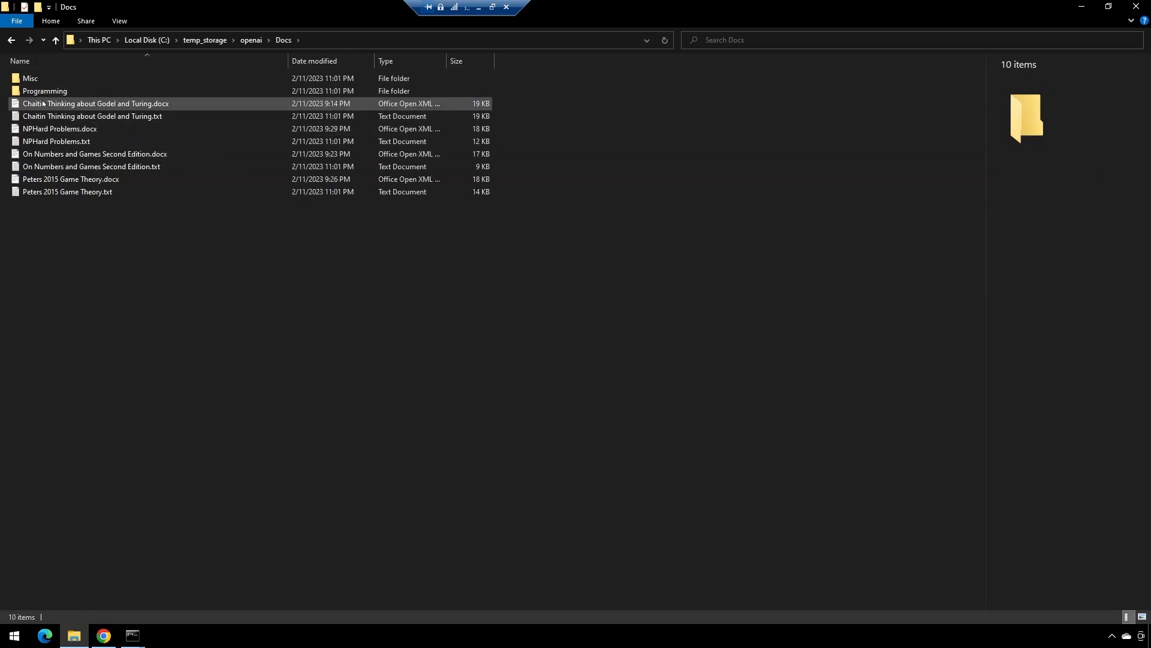
pyautogui.doubleClick(44, 90)
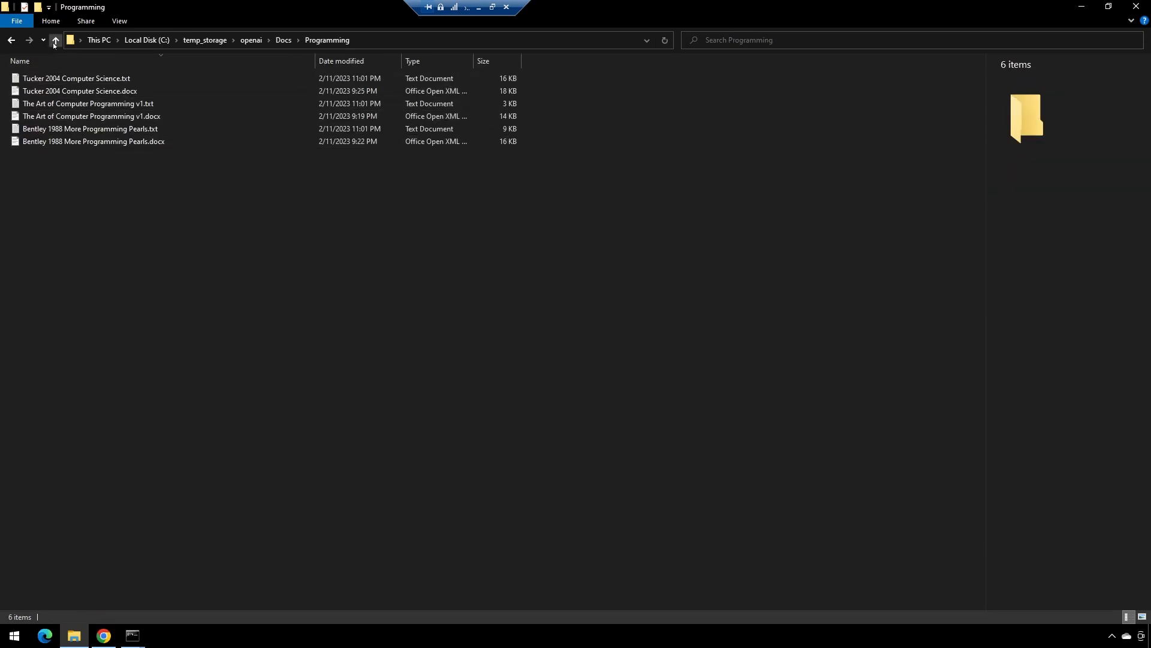
pyautogui.click(55, 40)
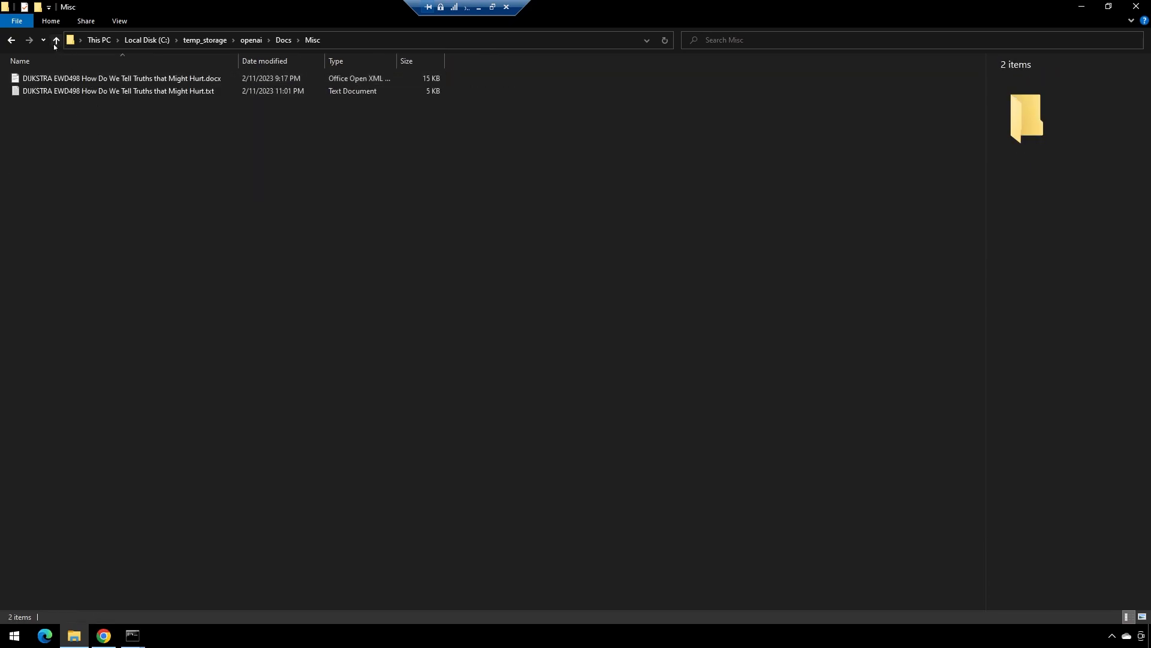
pyautogui.click(56, 40)
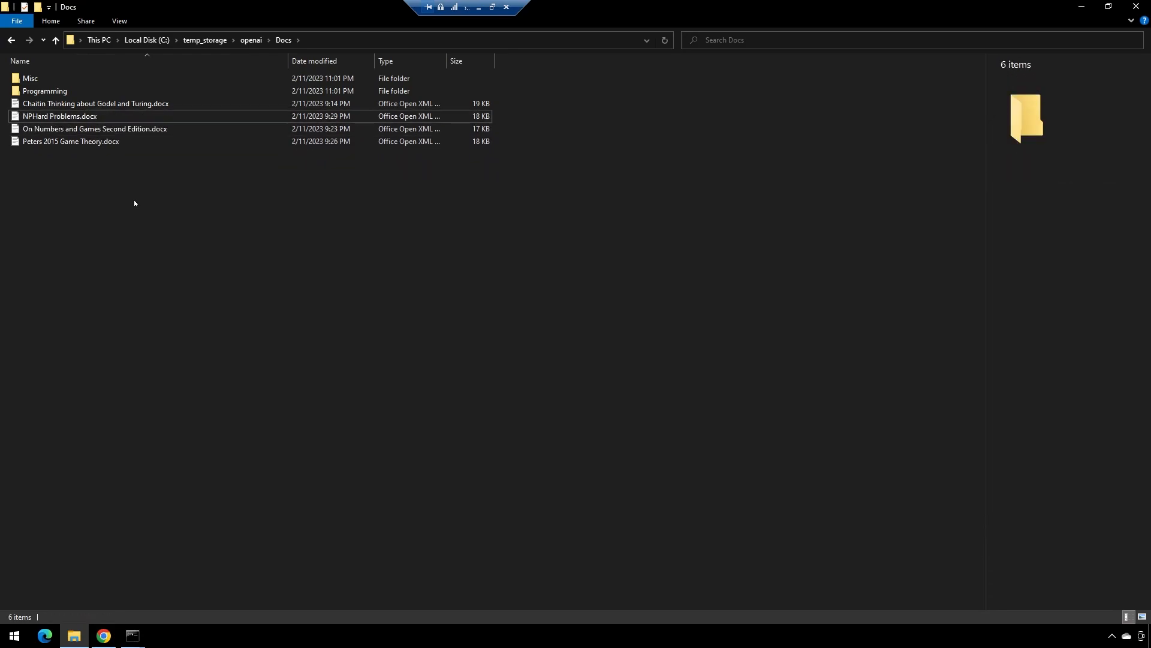
pyautogui.doubleClick(45, 90)
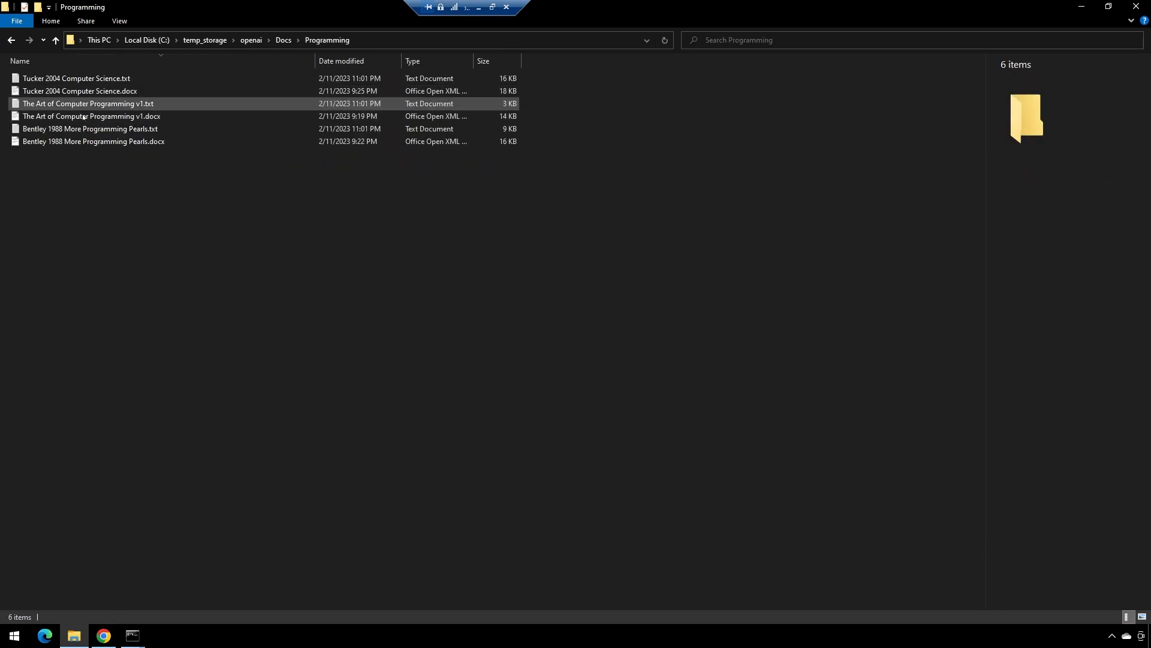
pyautogui.click(89, 128)
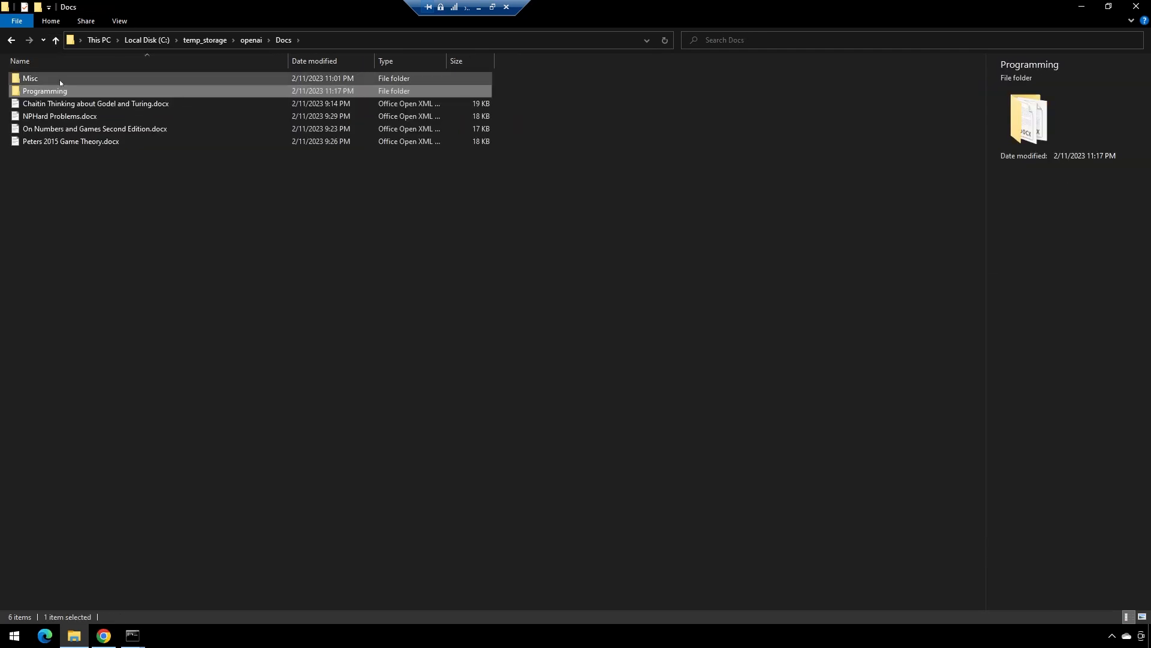
pyautogui.doubleClick(30, 78)
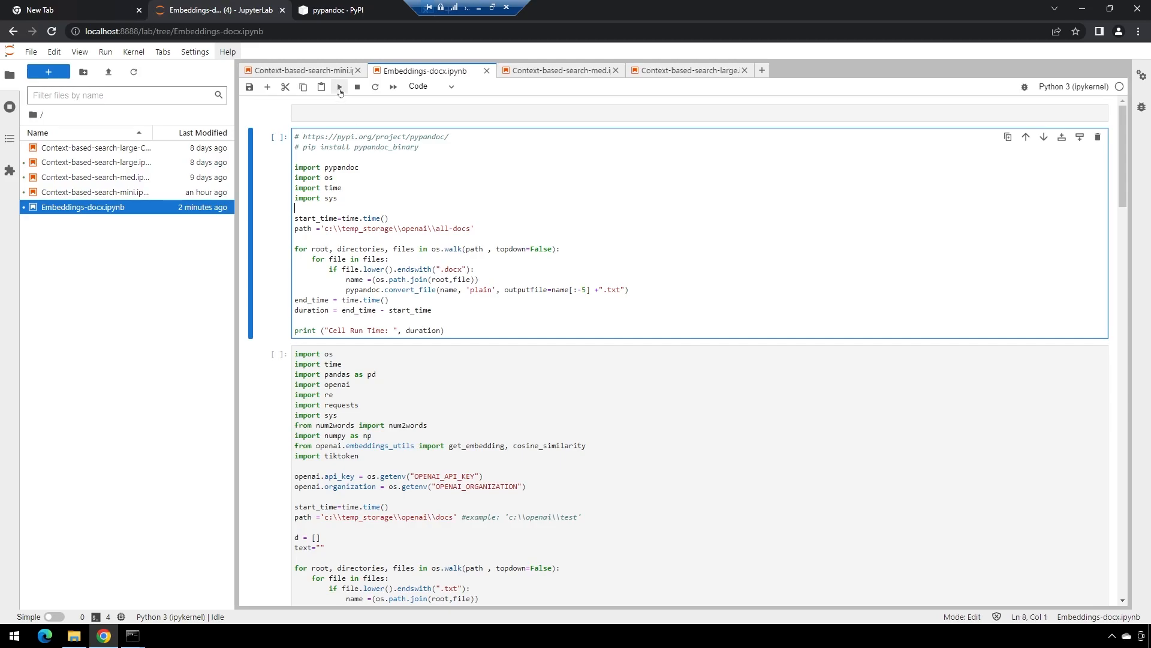
# Step: Run the conversion cell and check the new .txt copies in all_docs
pyautogui.click(338, 86)
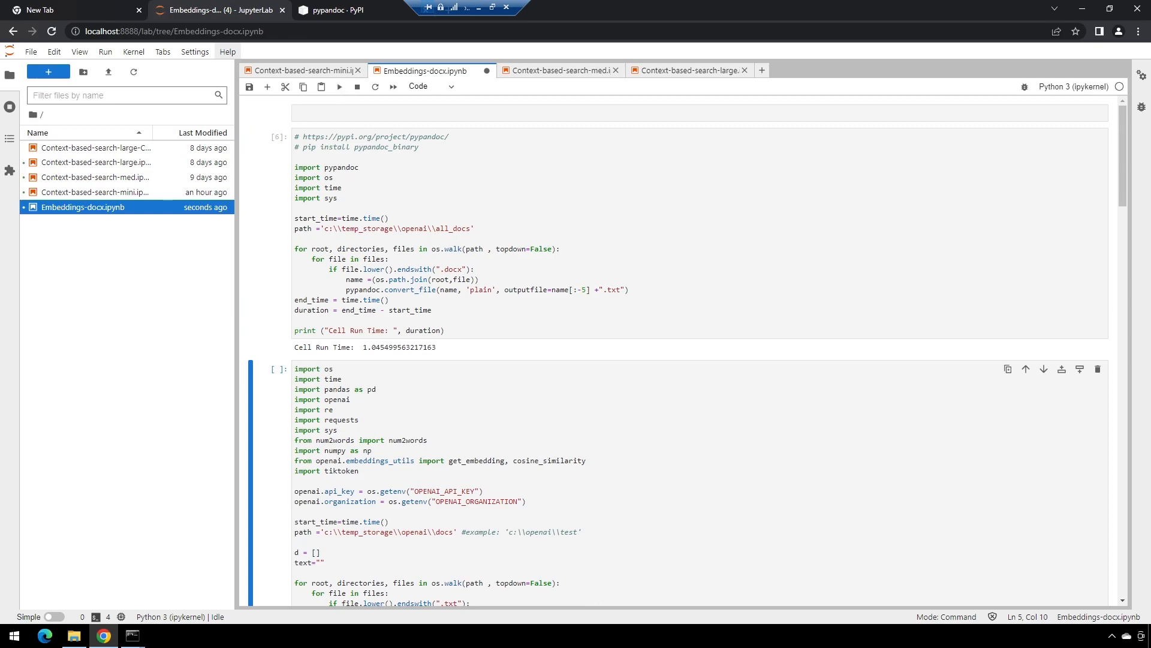
pyautogui.click(72, 635)
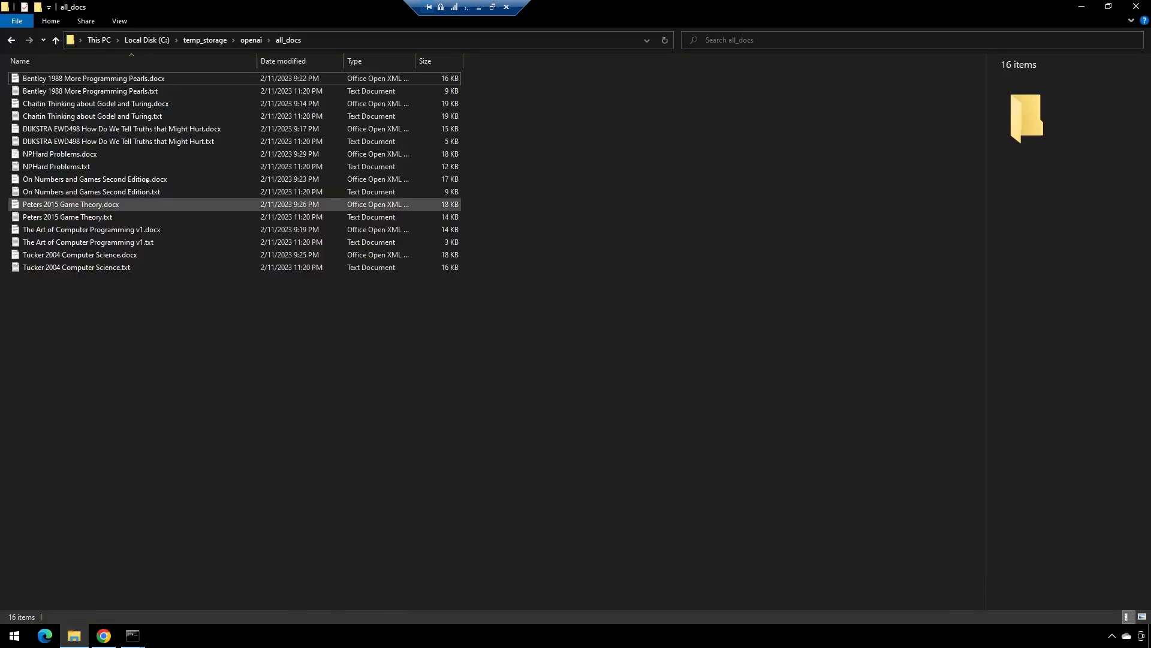
pyautogui.click(92, 116)
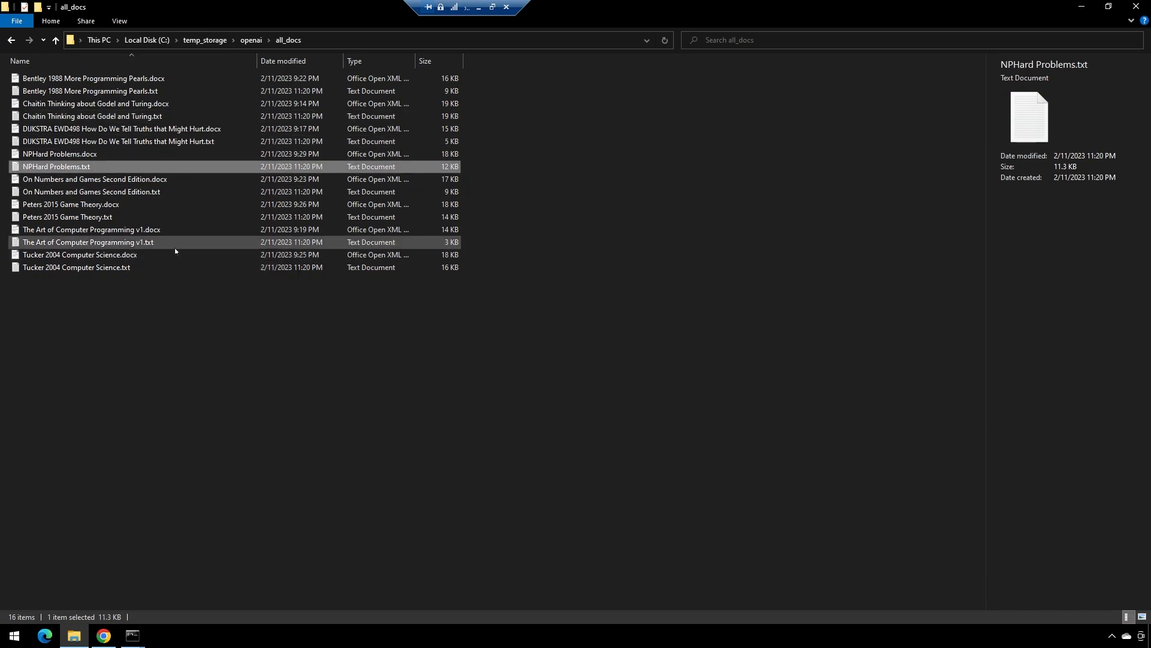
pyautogui.click(76, 266)
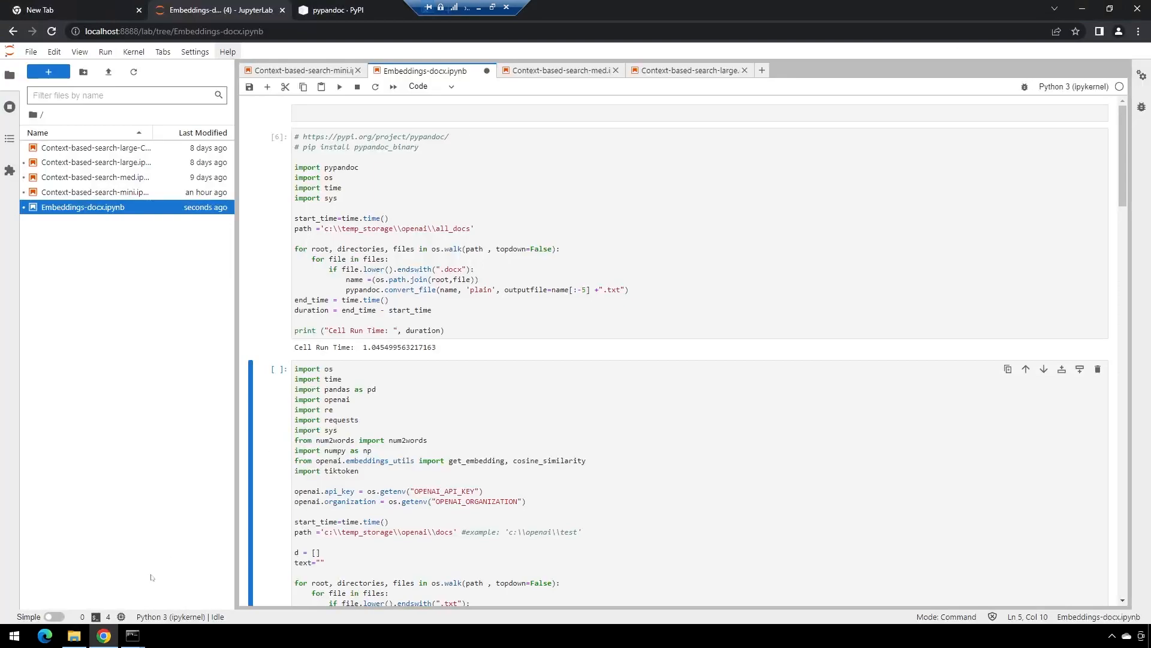
# Step: Go up from all_docs and open the Docs folder under openai
pyautogui.click(72, 635)
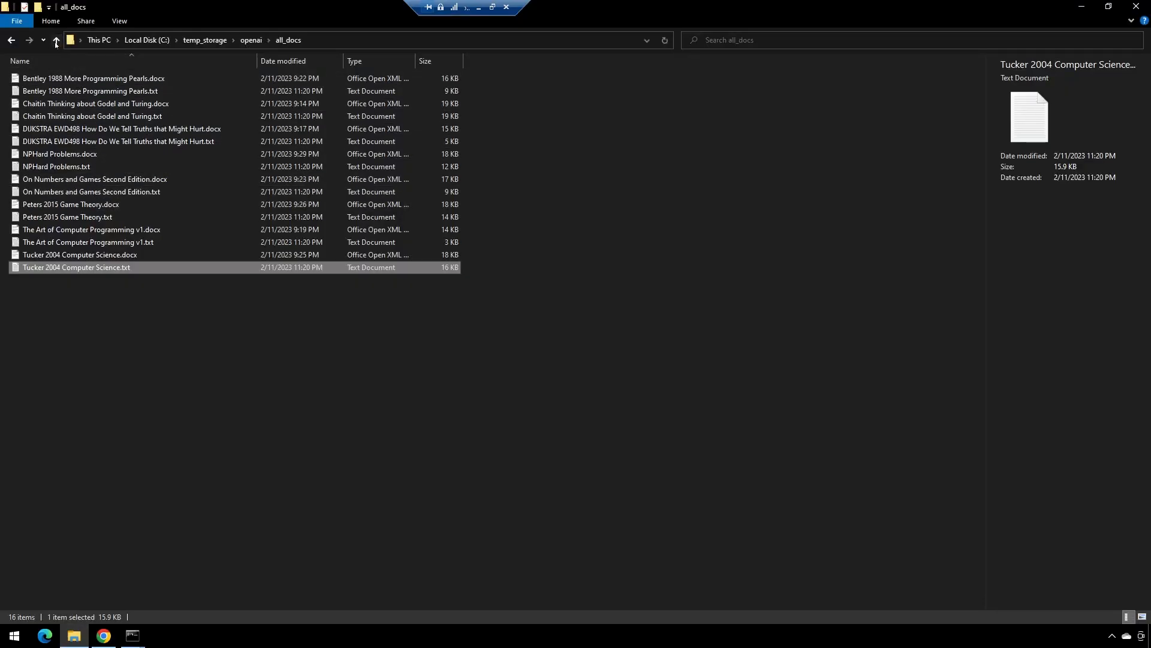
pyautogui.click(55, 40)
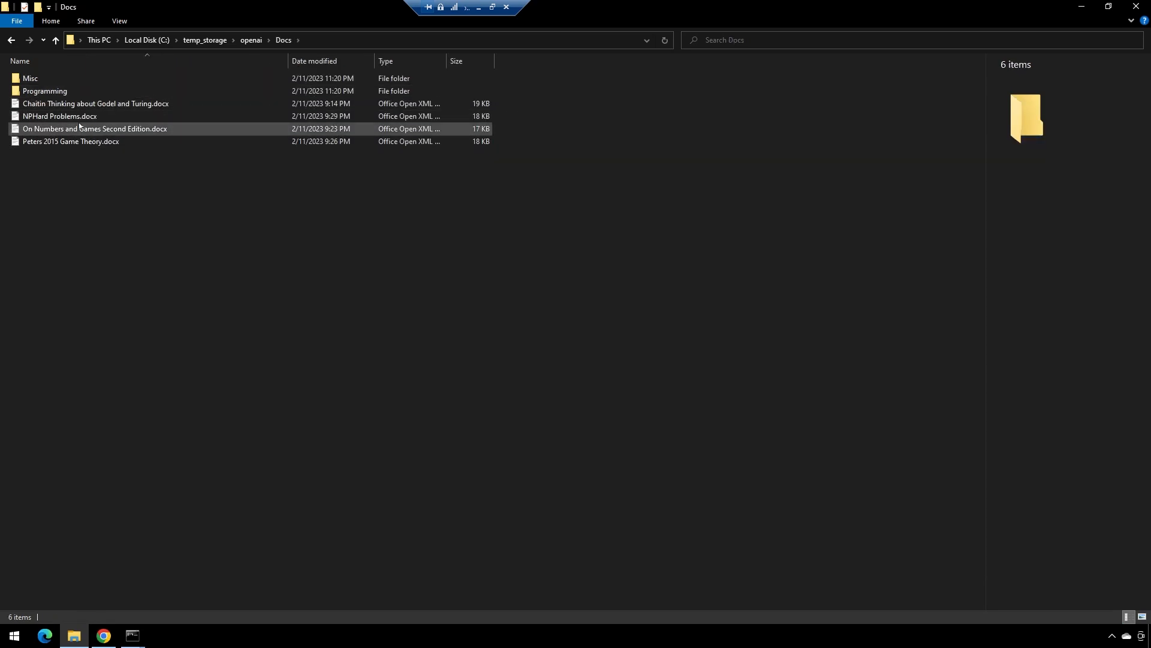
pyautogui.doubleClick(44, 90)
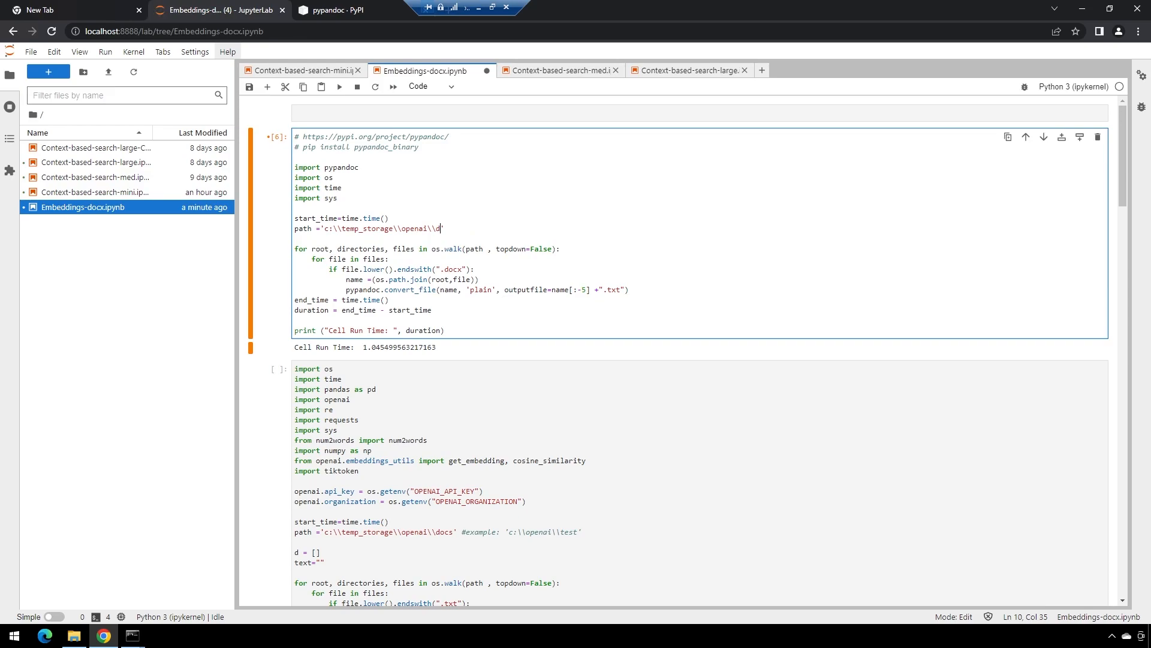
# Step: Run the conversion on 'c:\temp_storage\openai\docs' and check .txt files in Docs and Programming
pyautogui.write("oc'")
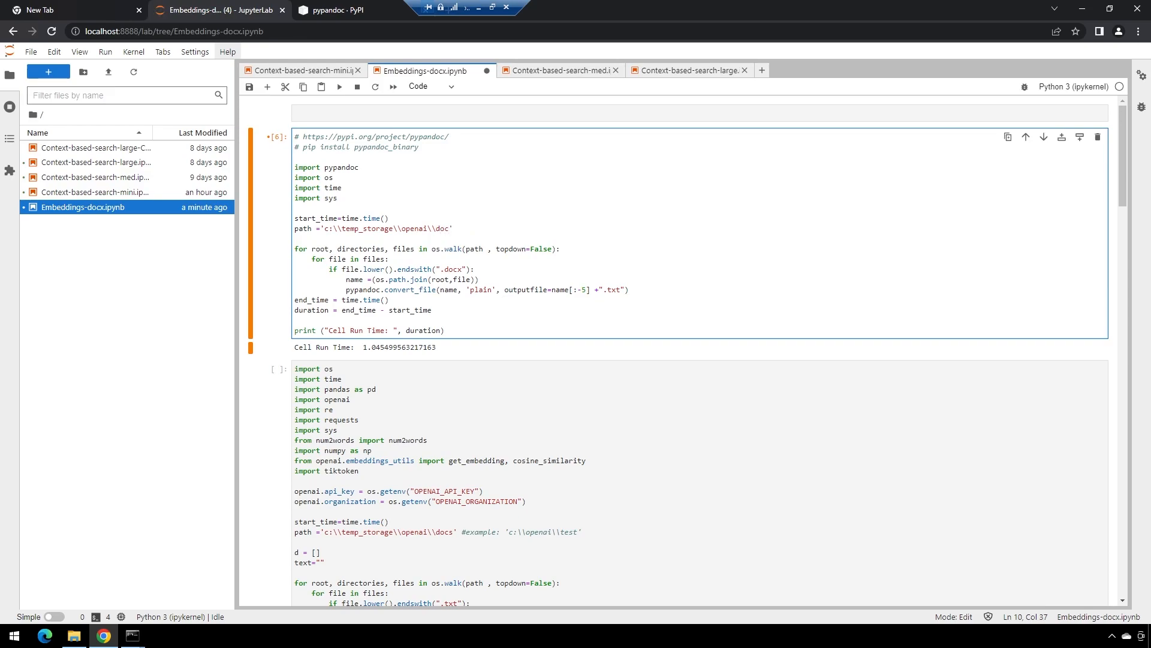
pyautogui.click(339, 86)
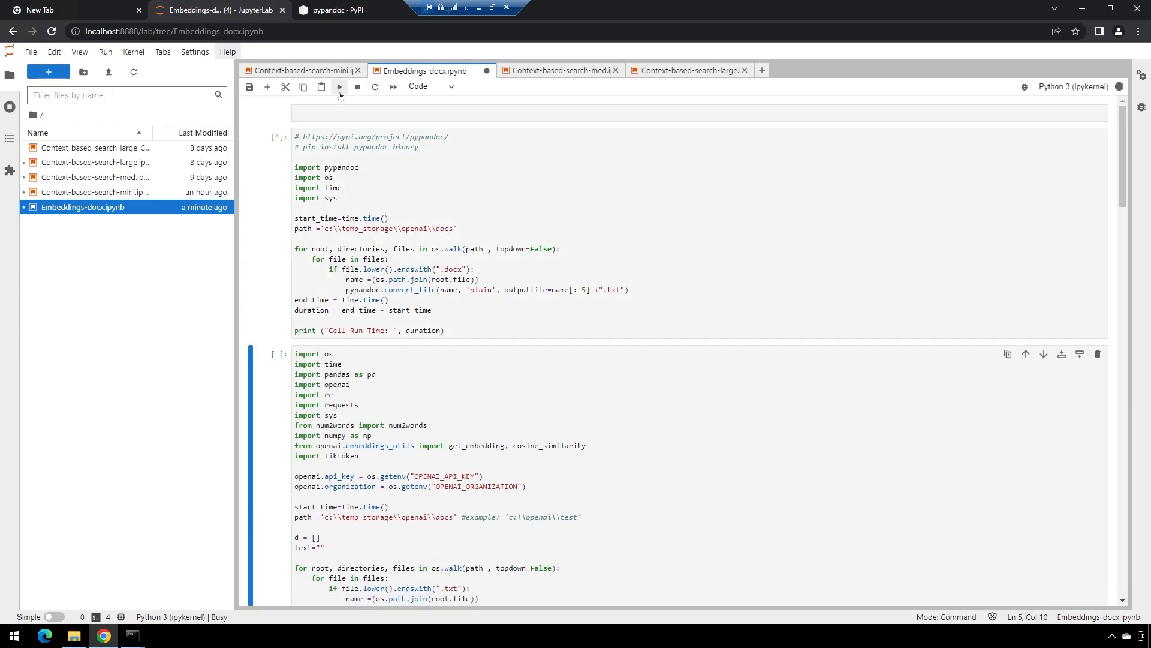
pyautogui.click(338, 86)
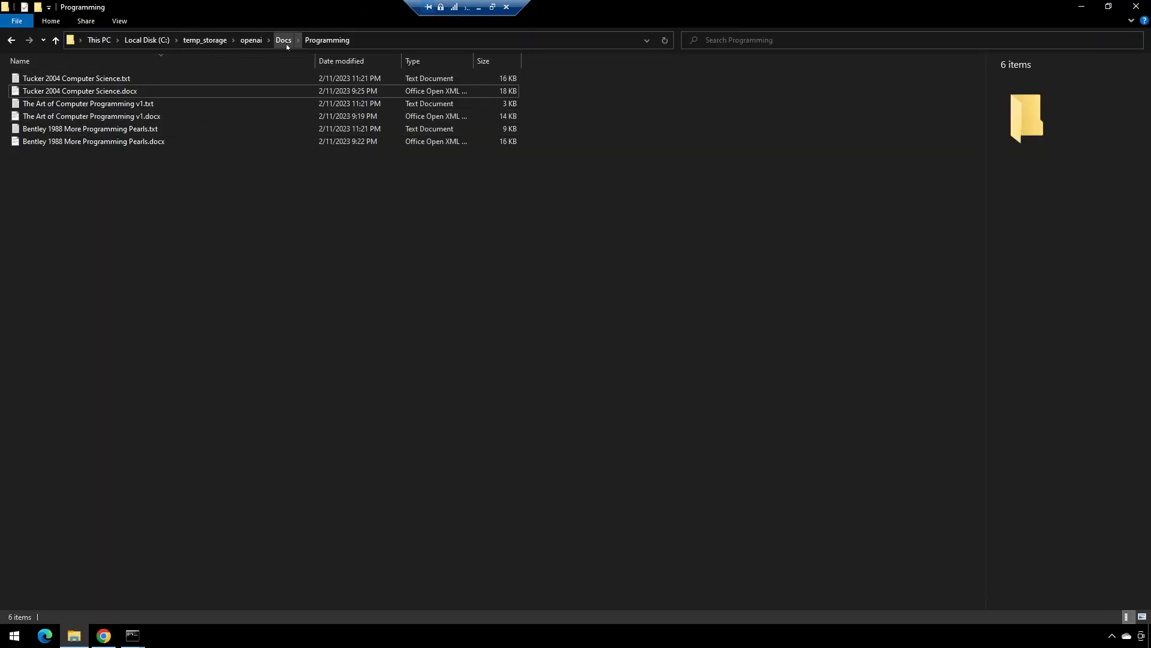
pyautogui.click(284, 39)
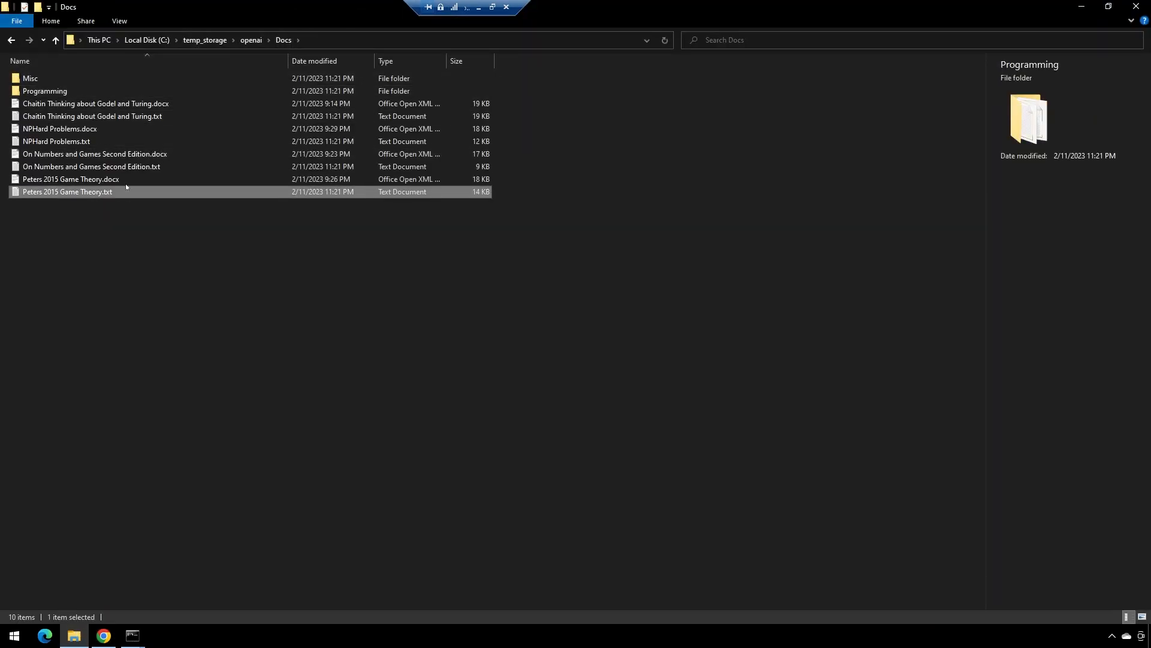
pyautogui.doubleClick(45, 91)
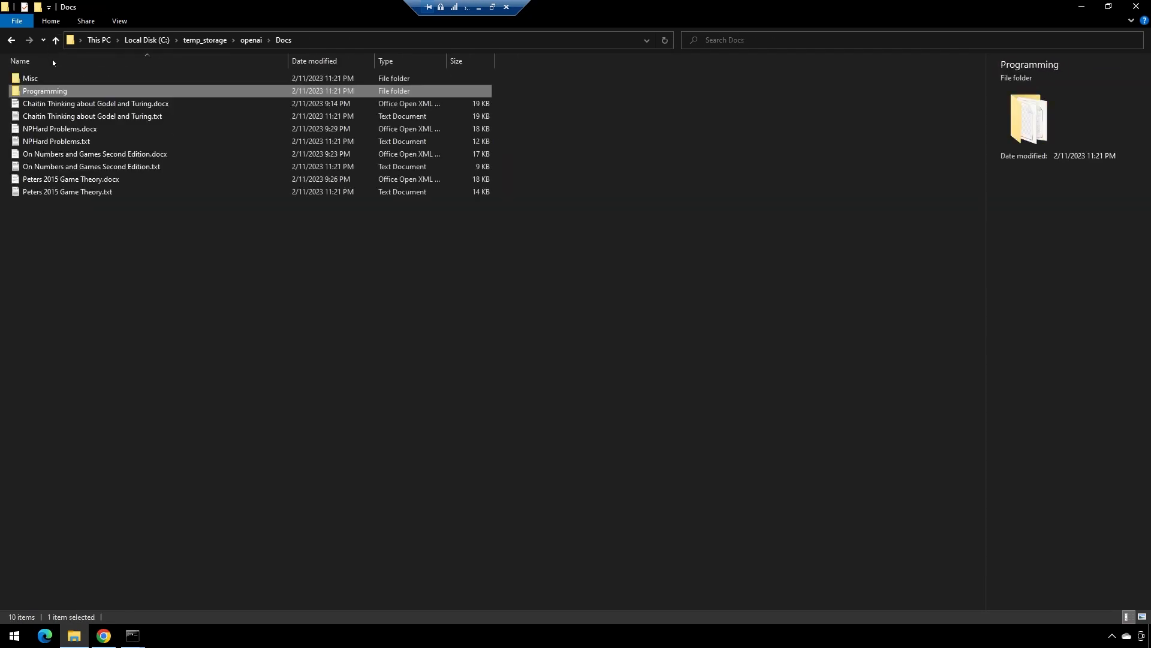
pyautogui.doubleClick(30, 78)
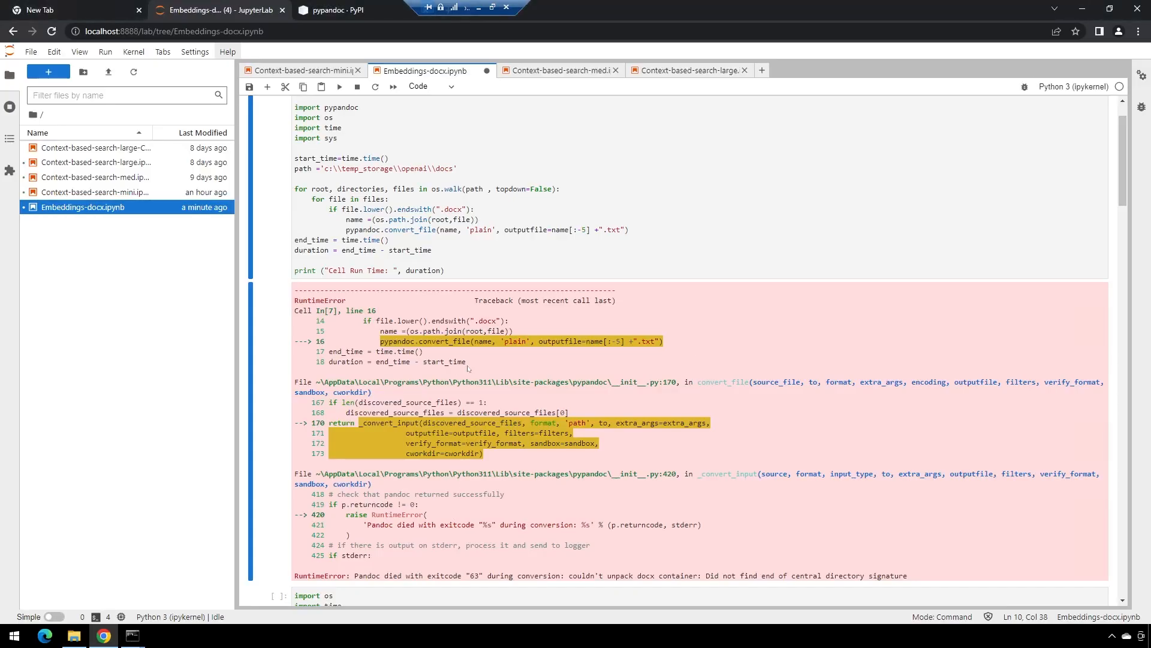
pyautogui.moveTo(496, 393)
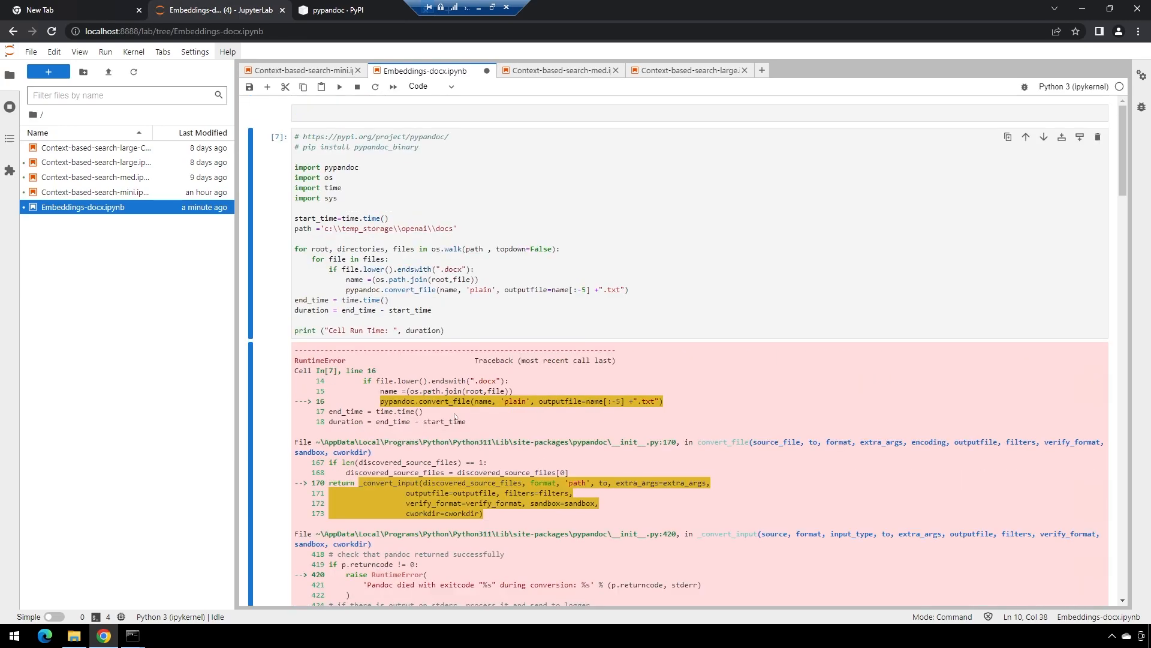
pyautogui.scroll(-3)
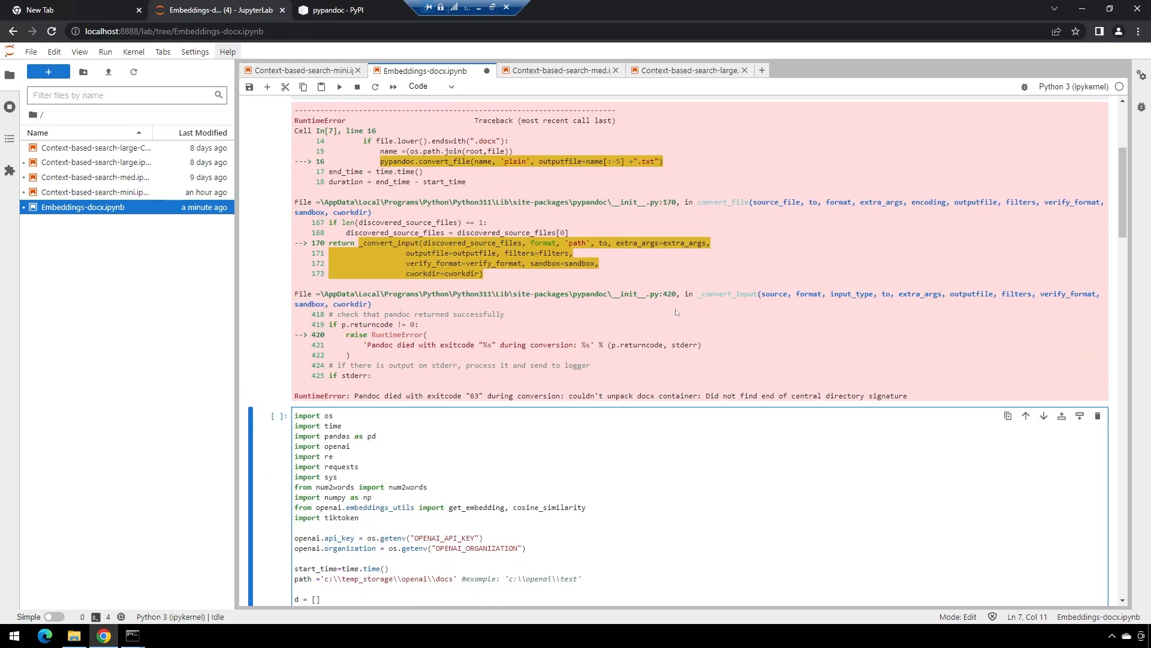
pyautogui.click(301, 70)
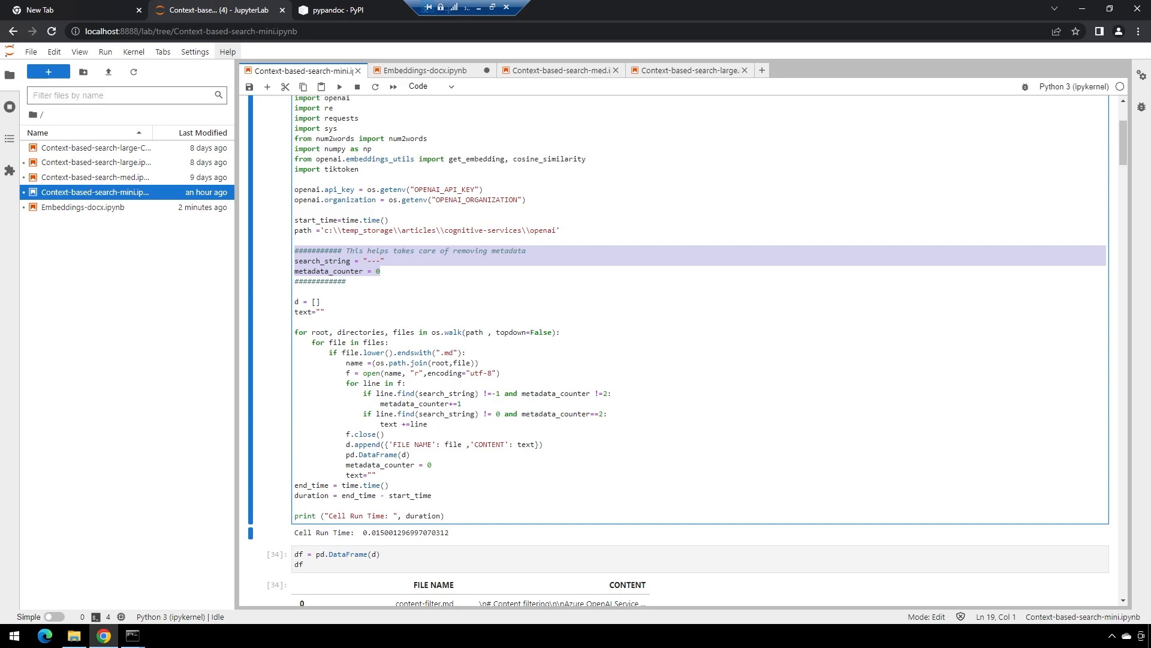
pyautogui.click(346, 281)
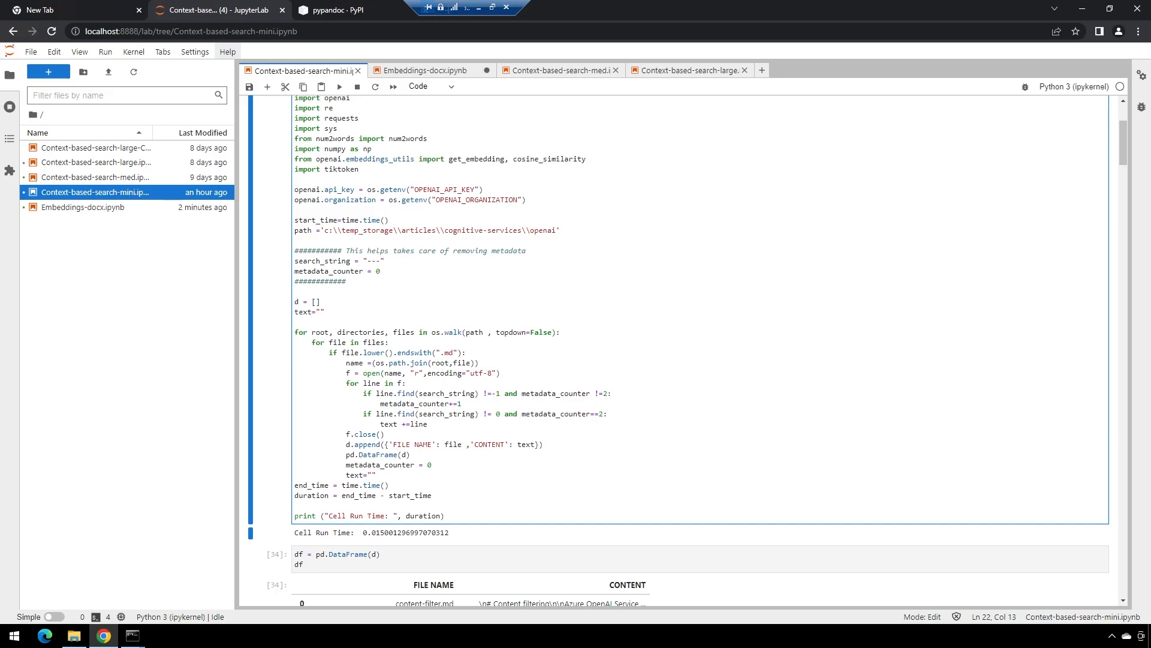
pyautogui.click(422, 71)
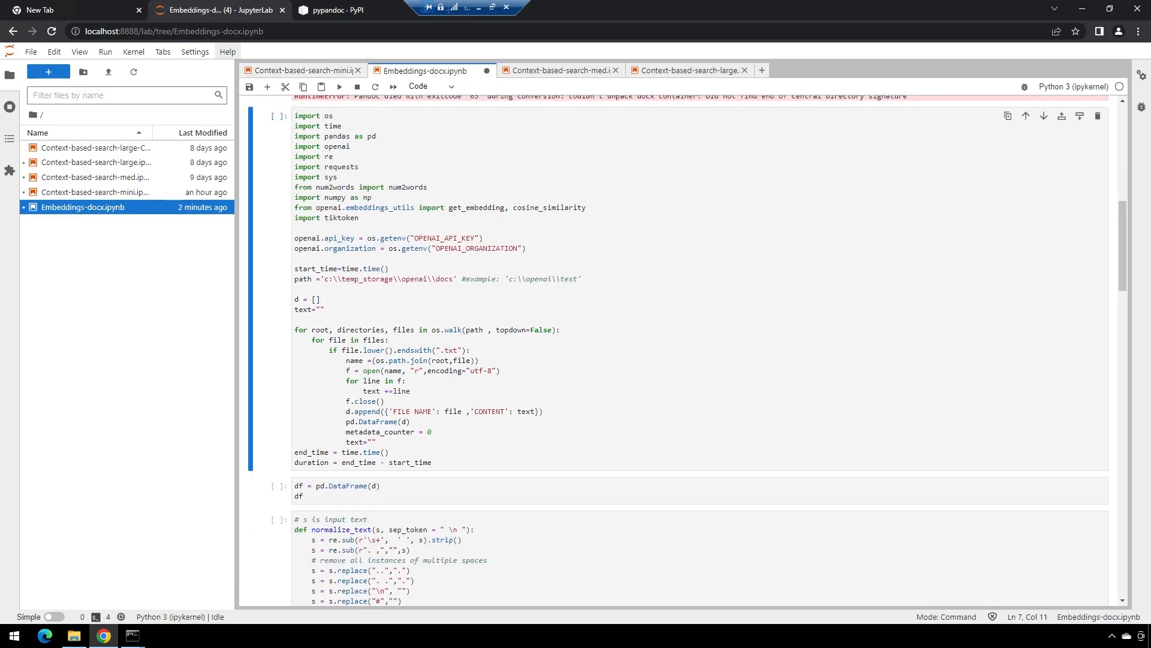
# Step: Run the loading and df = pd.DataFrame(d) cells to tabulate the eight .txt books
pyautogui.click(455, 279)
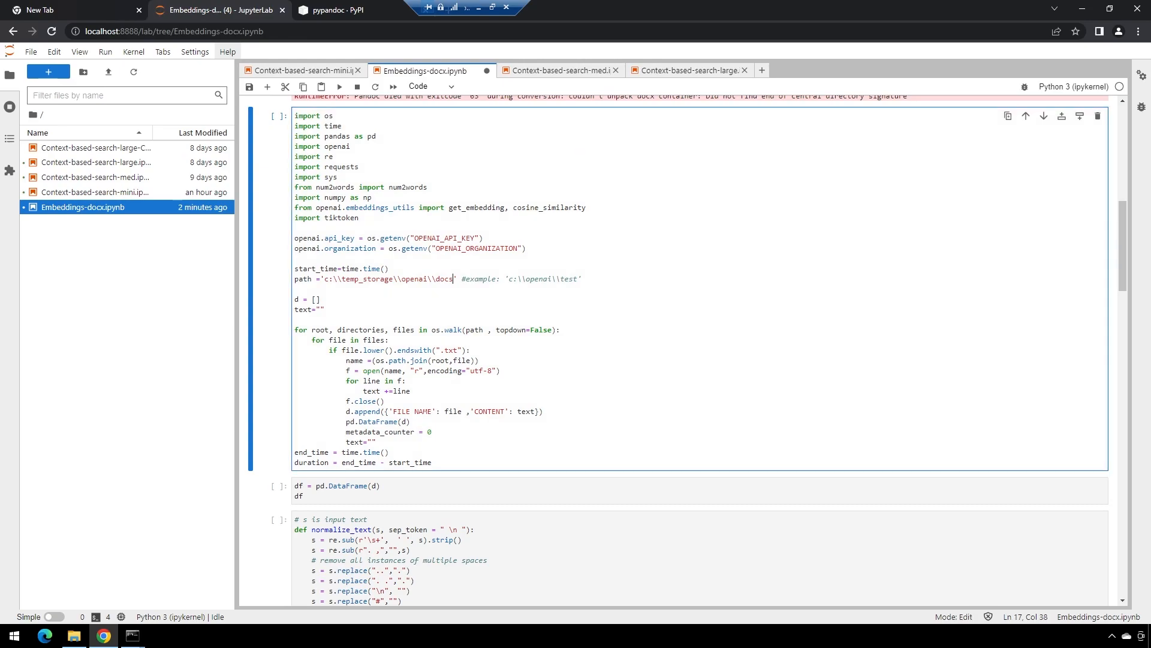
pyautogui.press('ctrl+s')
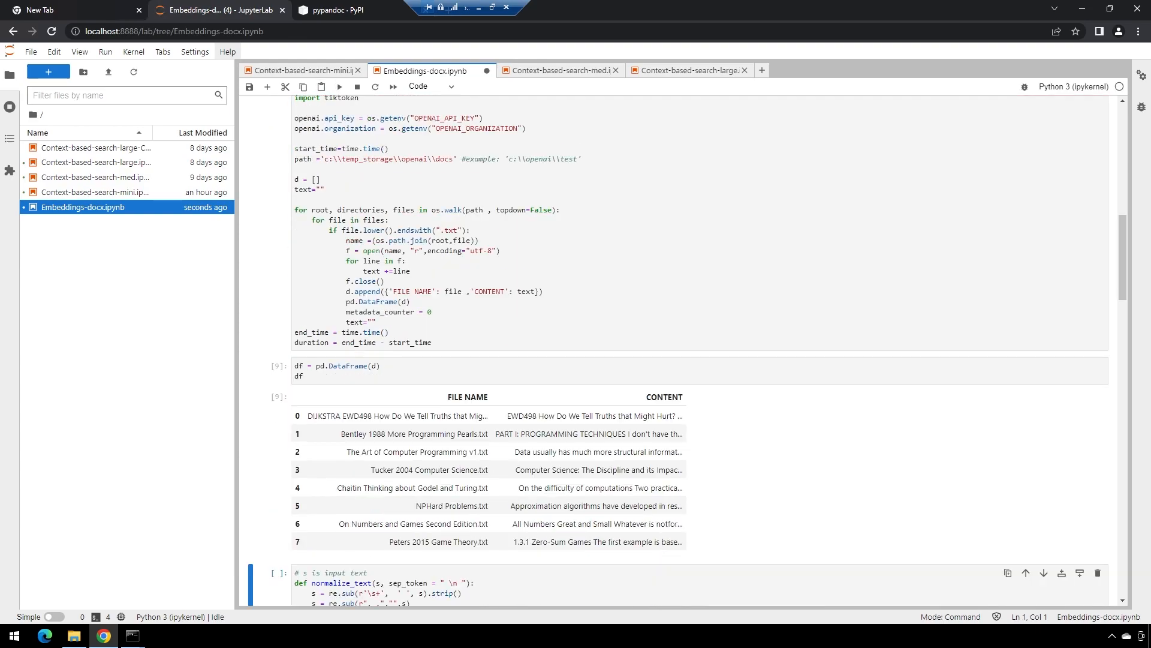
pyautogui.scroll(-3)
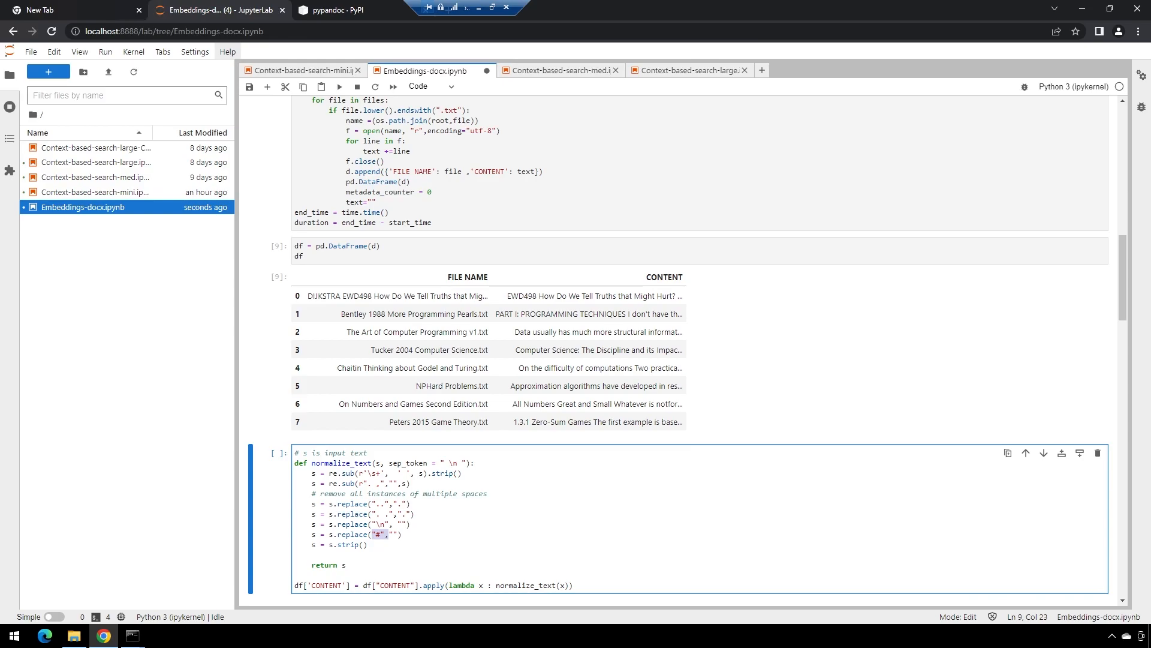
# Step: Run the normalization and tiktoken cl100k_base cells to add per-book n_tokens counts
pyautogui.click(339, 86)
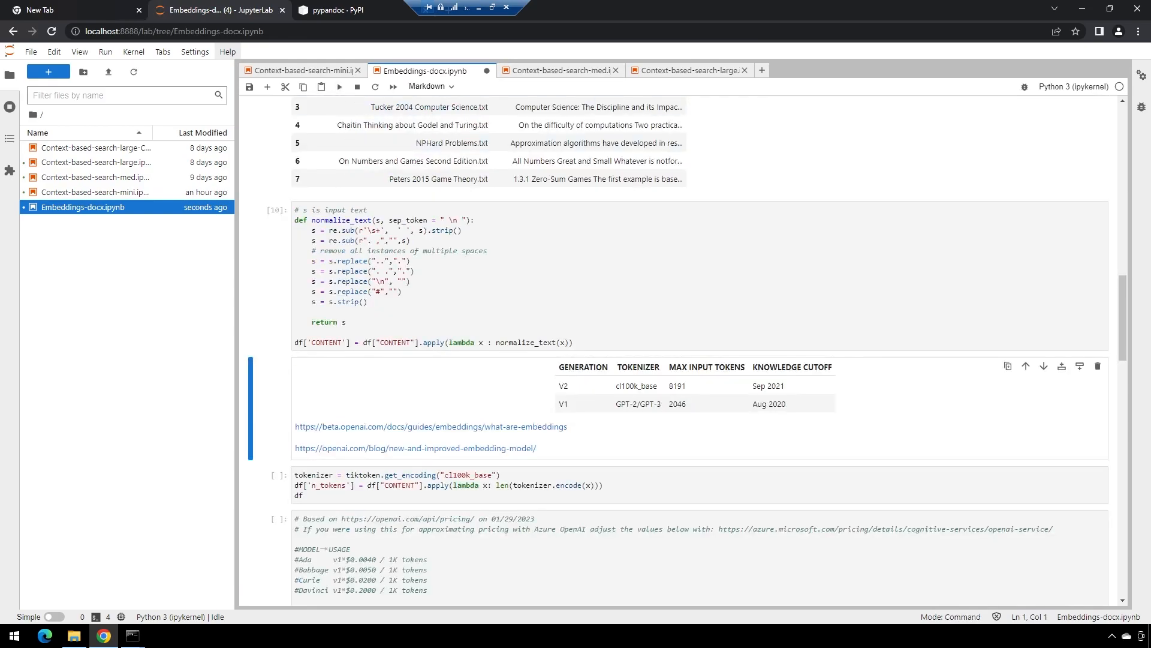
pyautogui.scroll(-3)
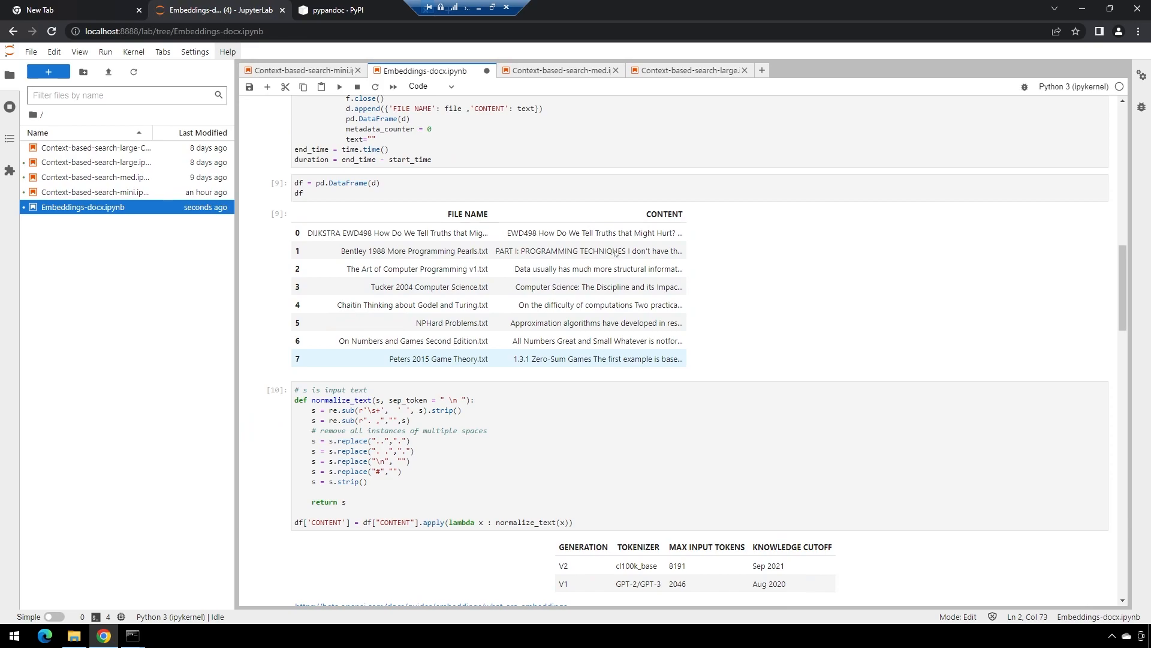
pyautogui.scroll(-3)
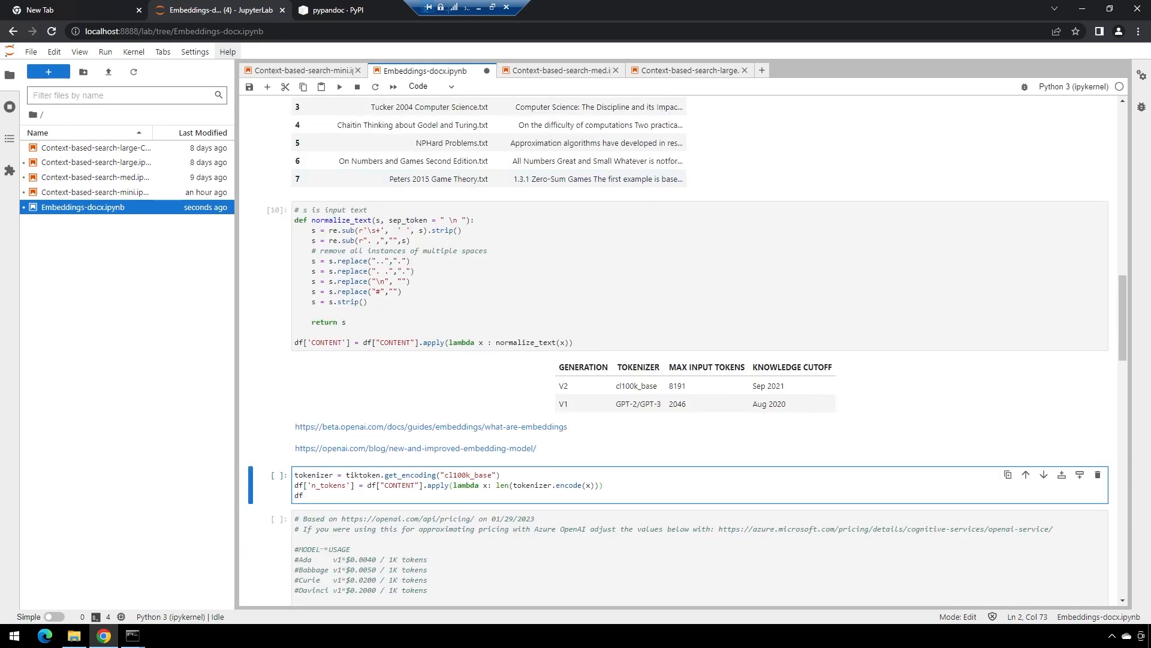
pyautogui.click(602, 485)
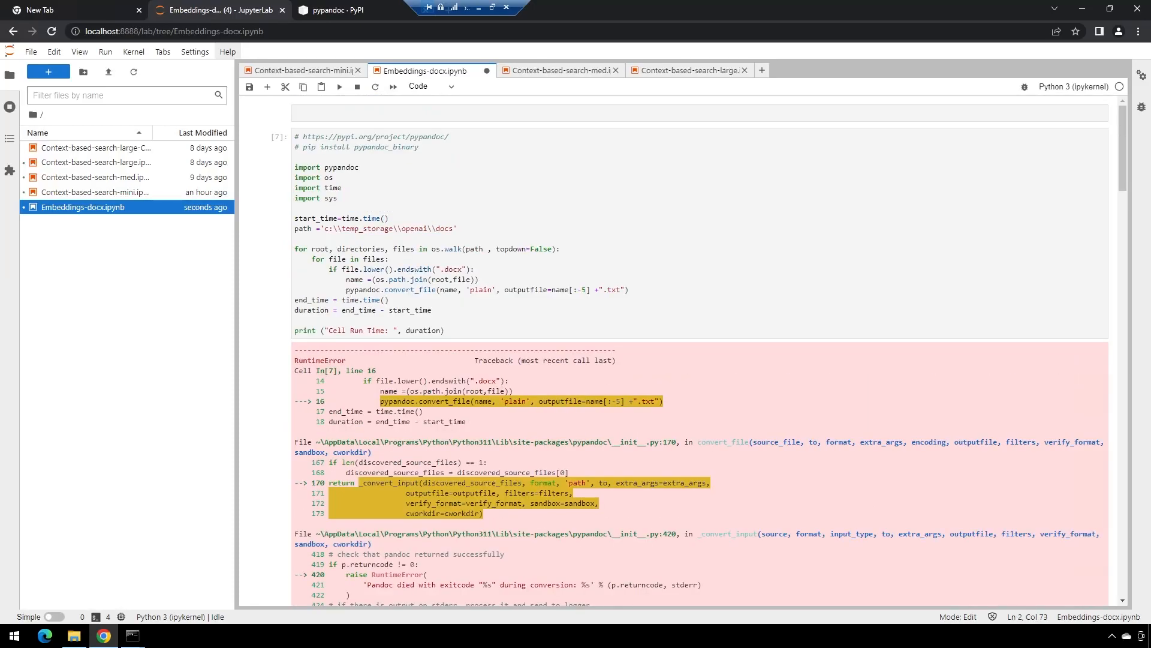
pyautogui.scroll(-3)
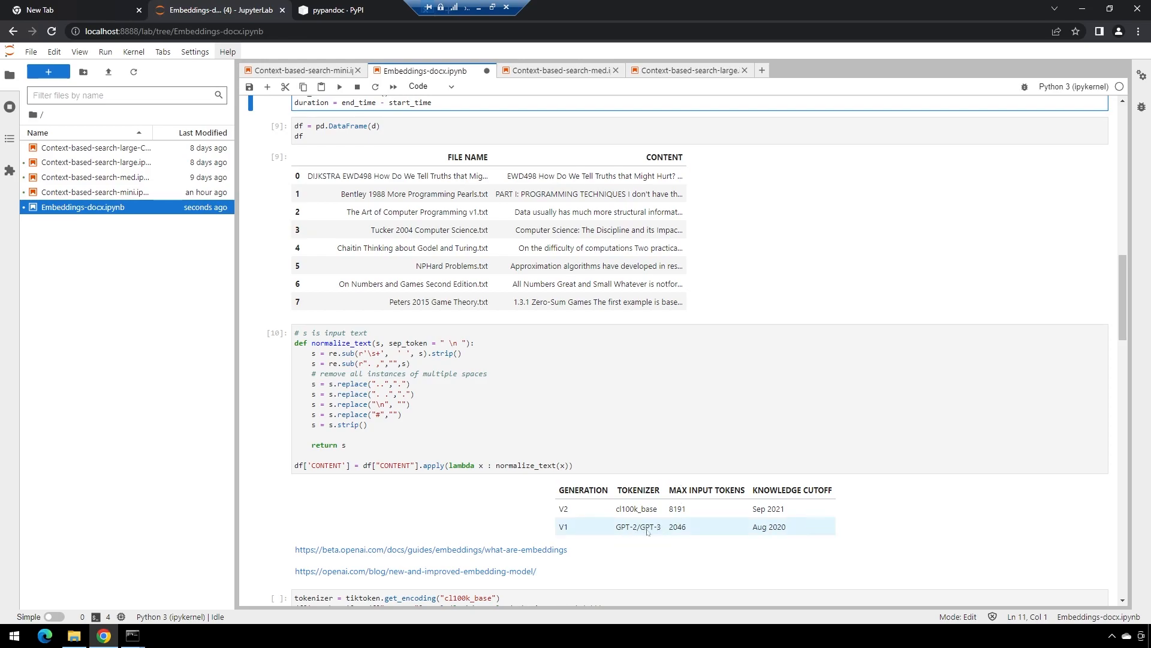
pyautogui.moveTo(685, 538)
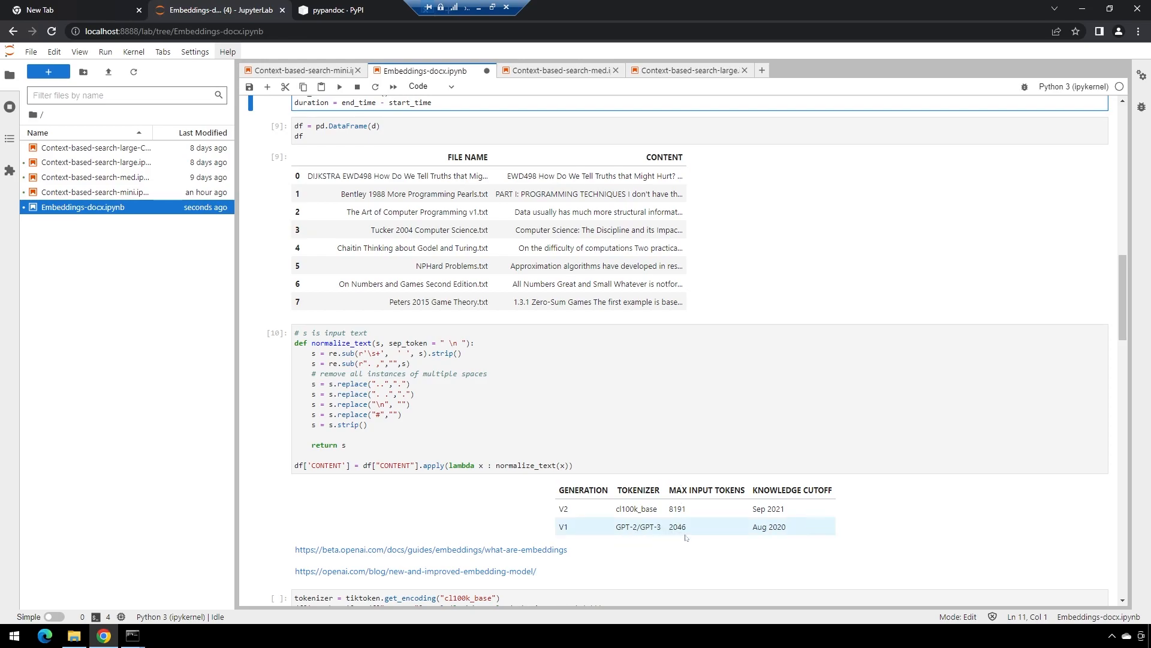
pyautogui.scroll(-3)
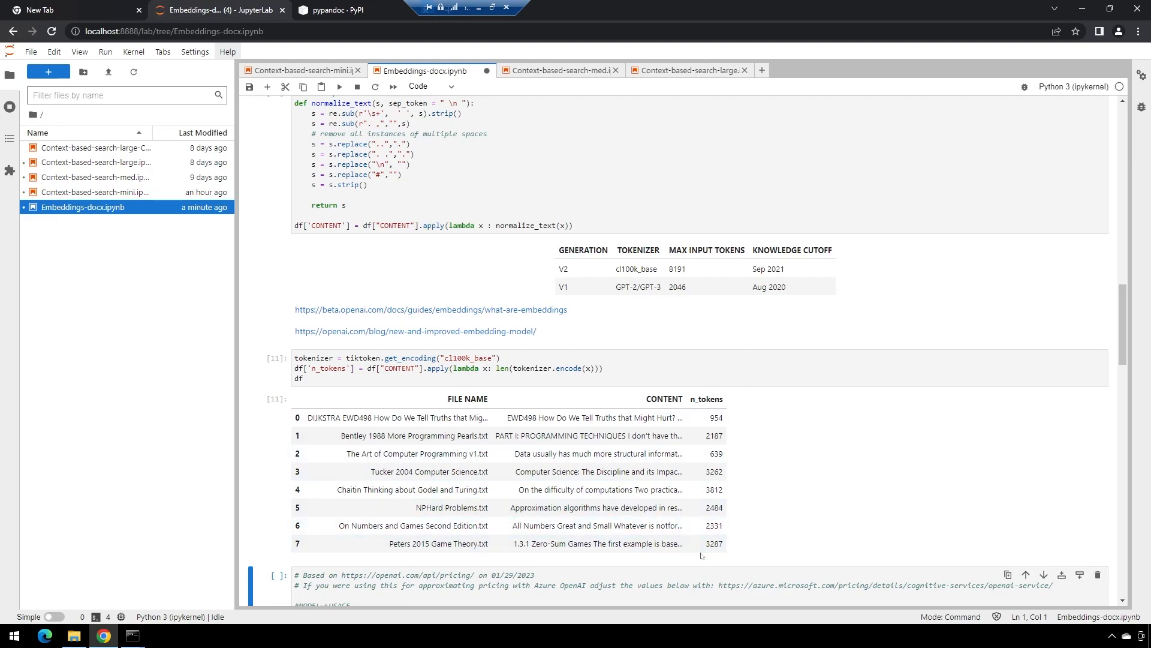
pyautogui.scroll(-3)
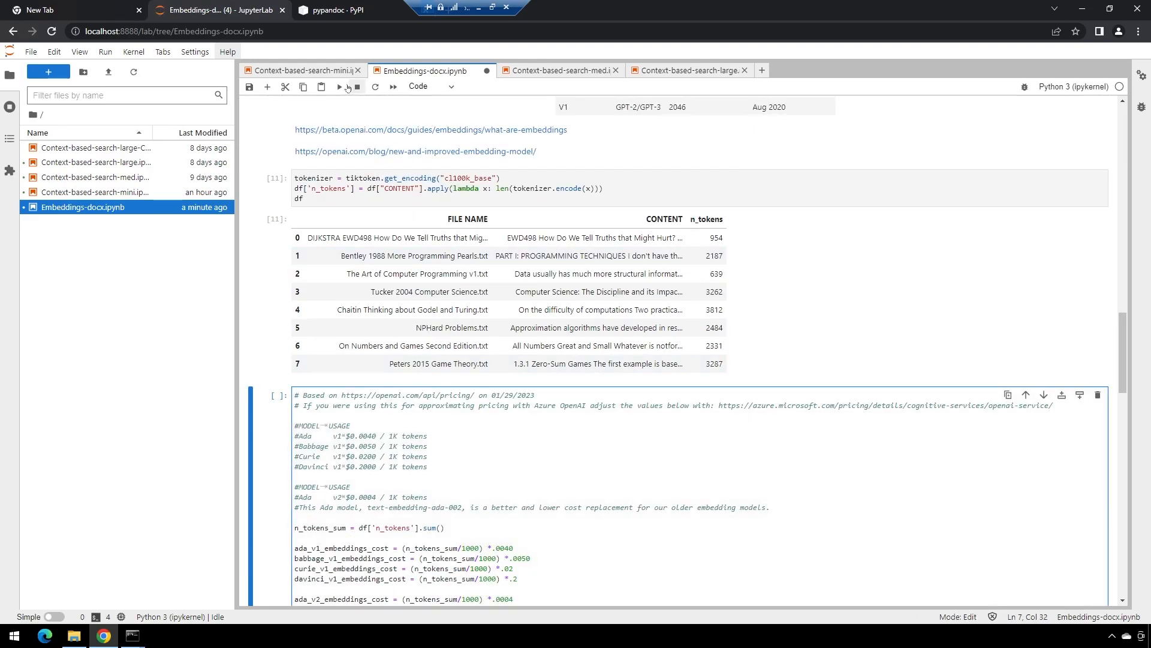
# Step: Run the cost cell estimating per-model embedding prices for 18,956 tokens
pyautogui.click(338, 87)
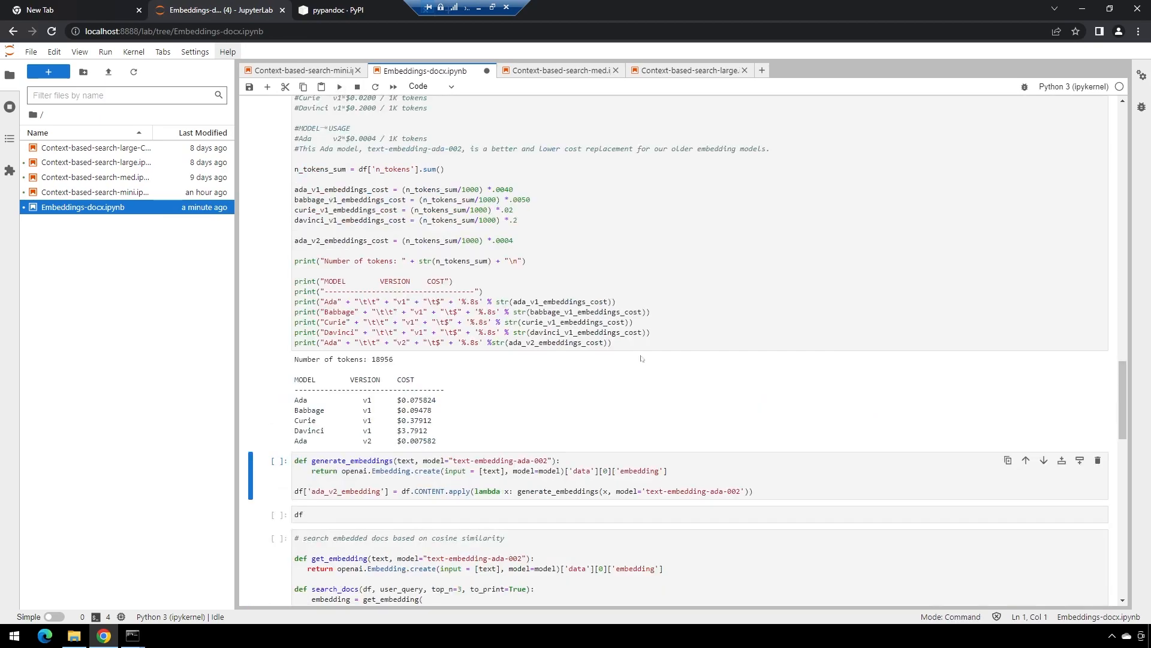
pyautogui.tripleClick(364, 440)
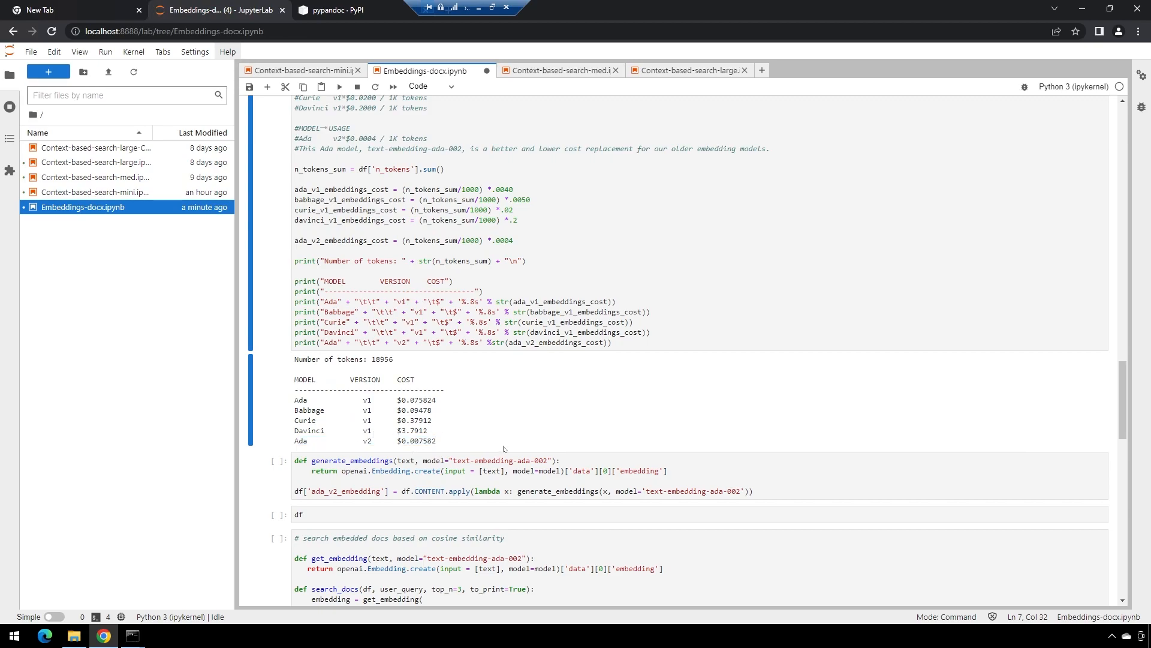
pyautogui.scroll(-3)
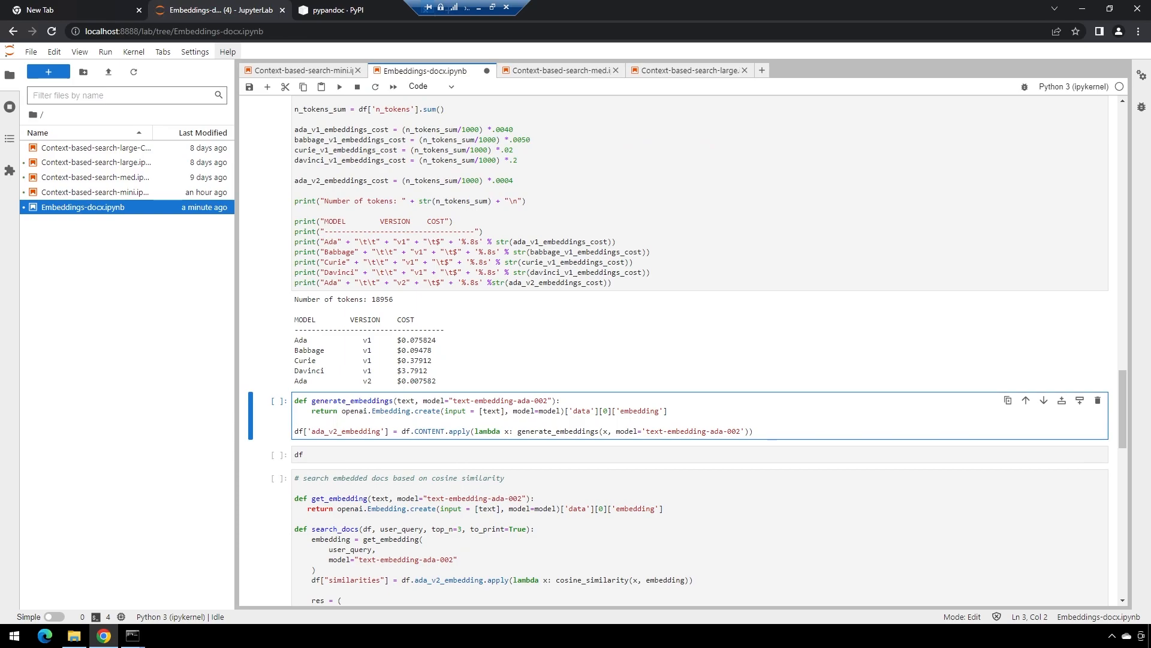
# Step: Generate embeddings, adding the ada_v2_embedding column to the DataFrame
pyautogui.click(338, 86)
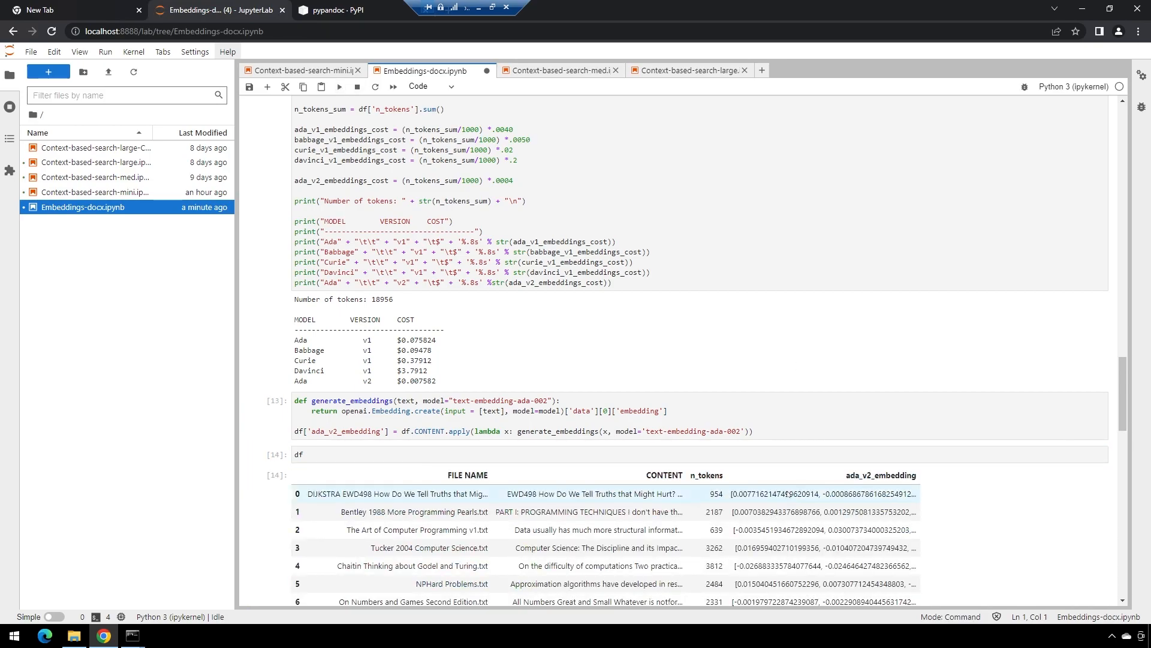
pyautogui.scroll(-3)
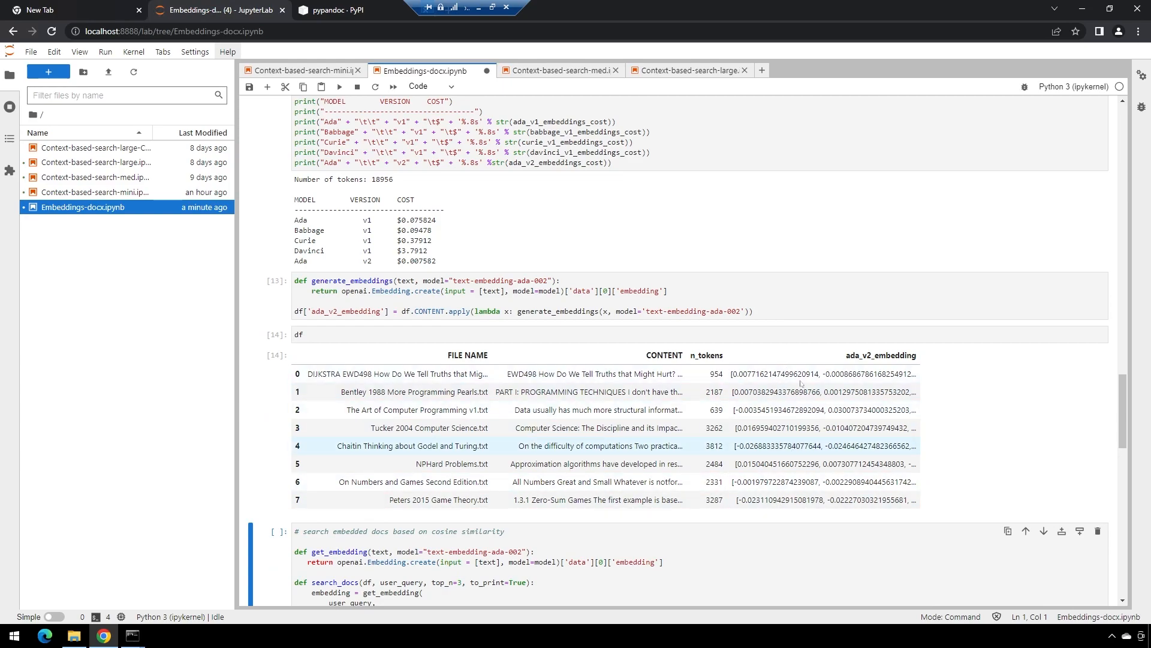
pyautogui.scroll(-3)
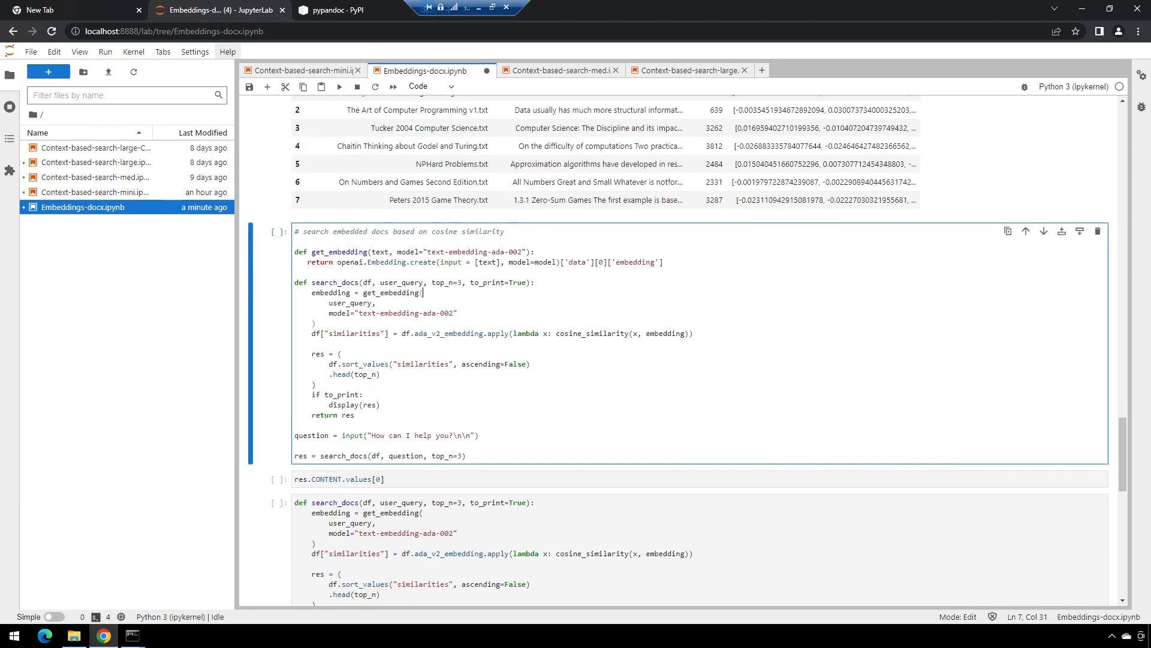
# Step: Search the books for 'Dangers of BASIC?' and display the top Dijkstra EWD498 text
pyautogui.click(338, 86)
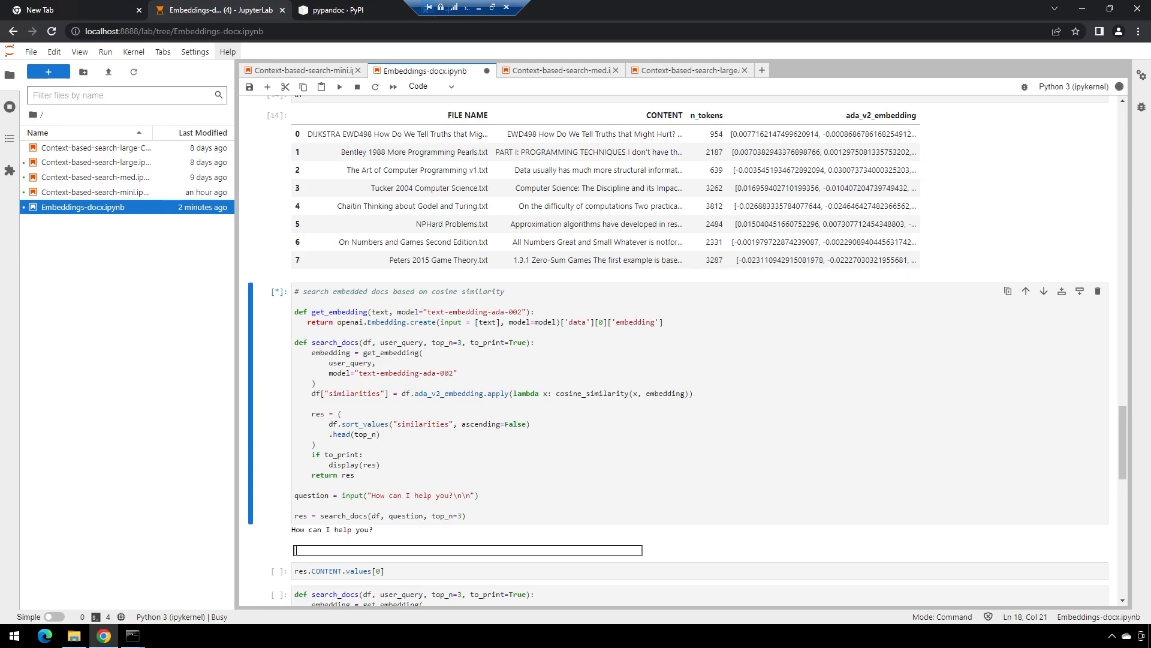
pyautogui.write('Dangers')
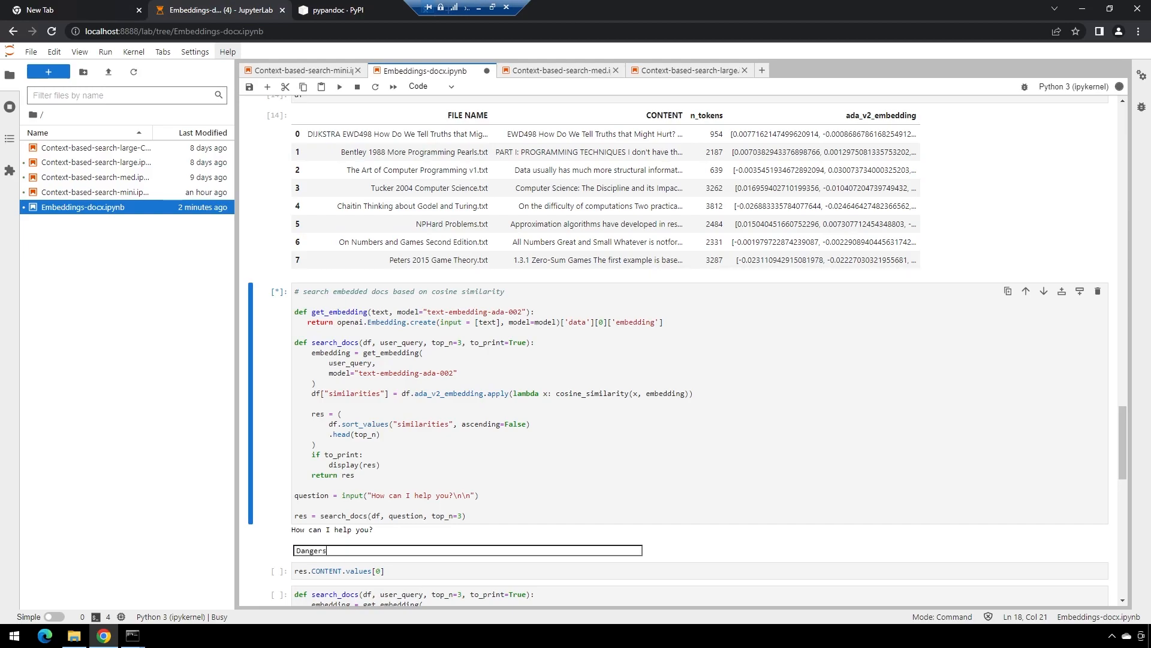
pyautogui.write('of BASIC')
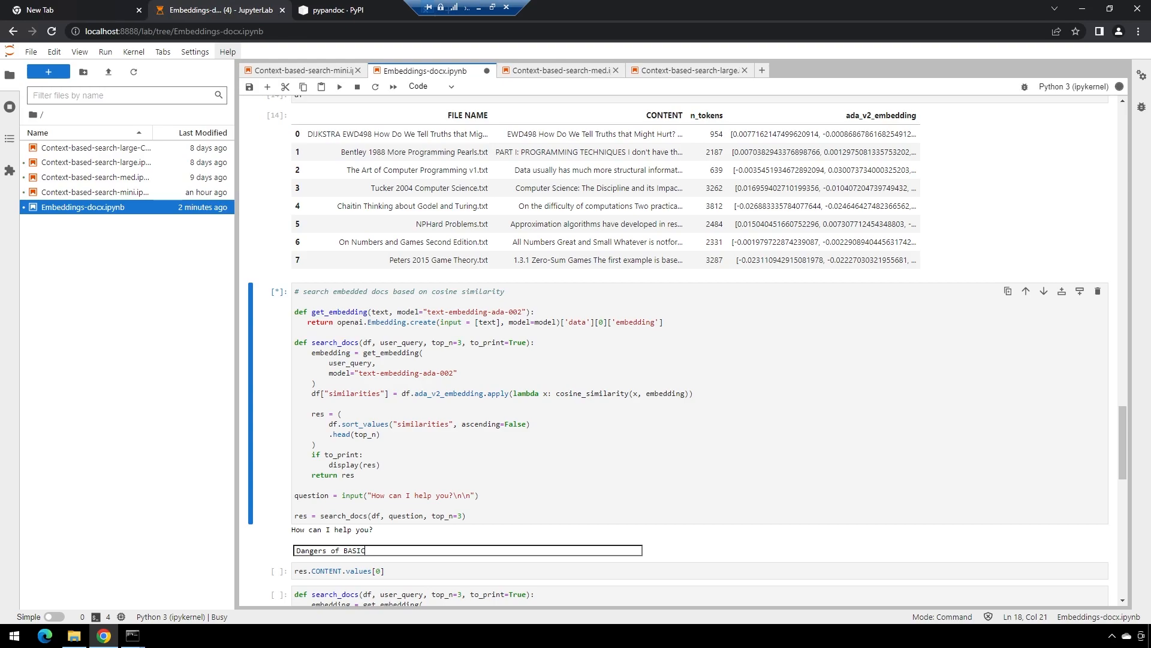
pyautogui.write('?')
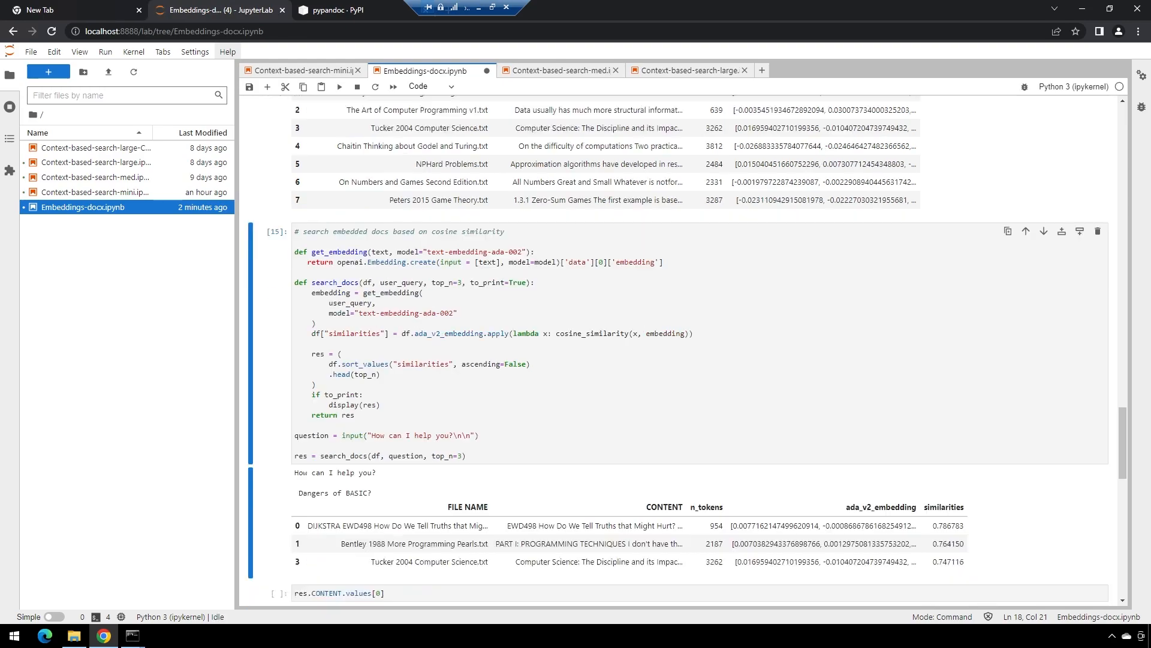
pyautogui.scroll(-3)
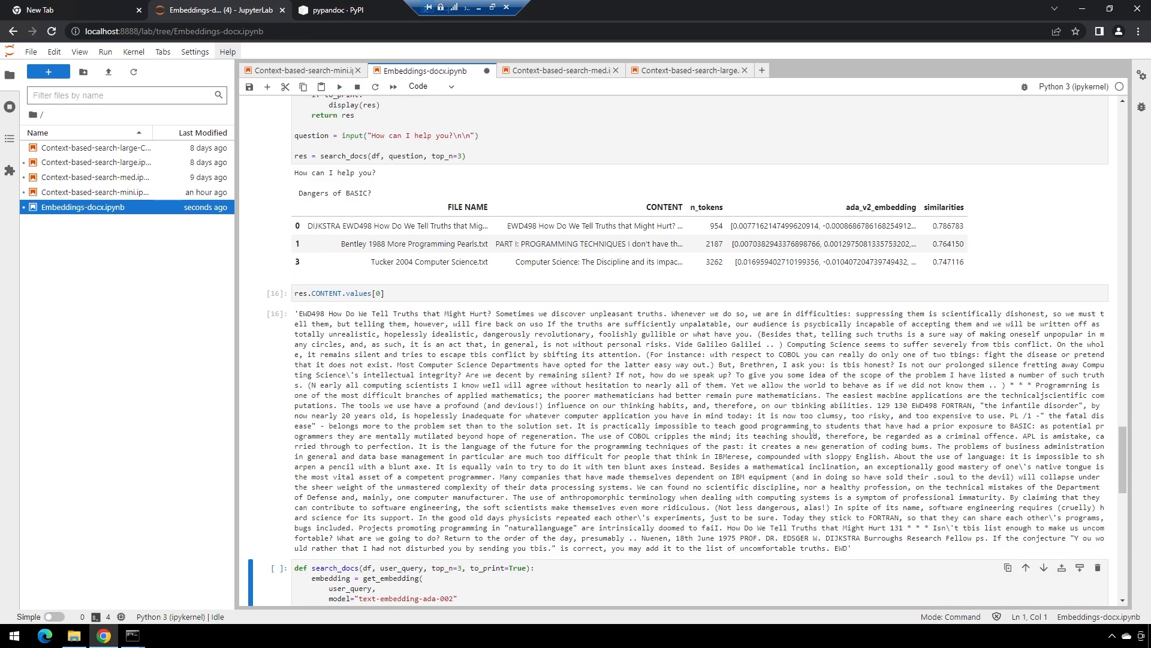
# Step: Run the text-davinci-003 completion cell so it prompts 'How can I help you?'
pyautogui.click(582, 439)
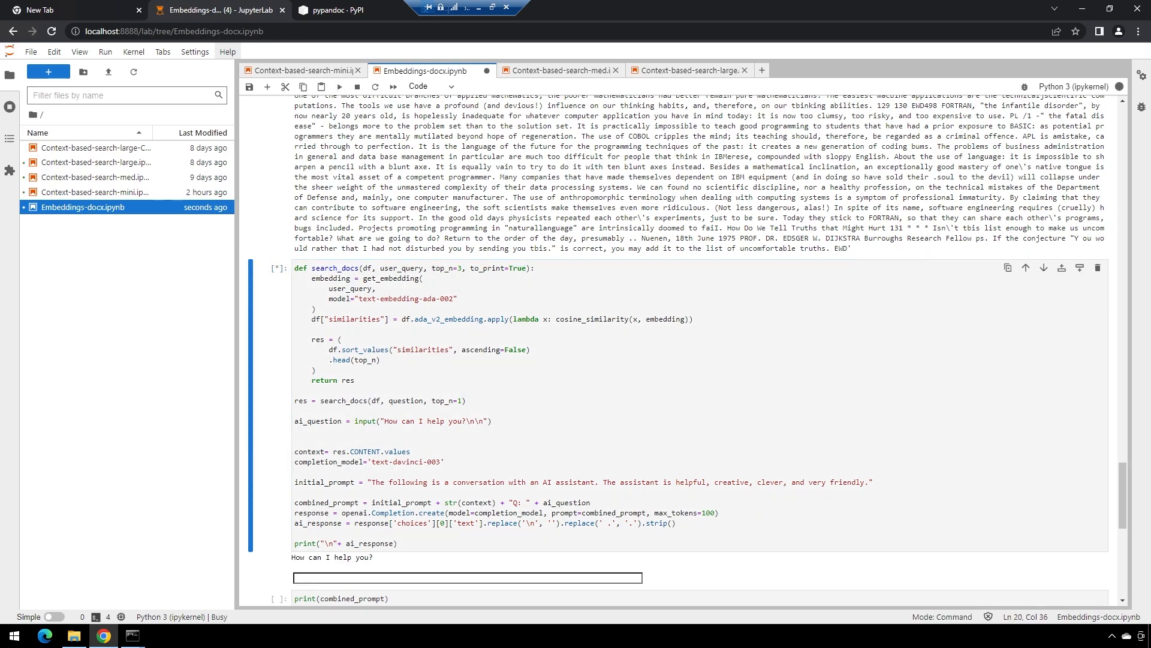
# Step: Ask 'Dangers of BASIC?' and read davinci-003's reply based on Dijkstra's critique
pyautogui.write('Dangers of BASIC?')
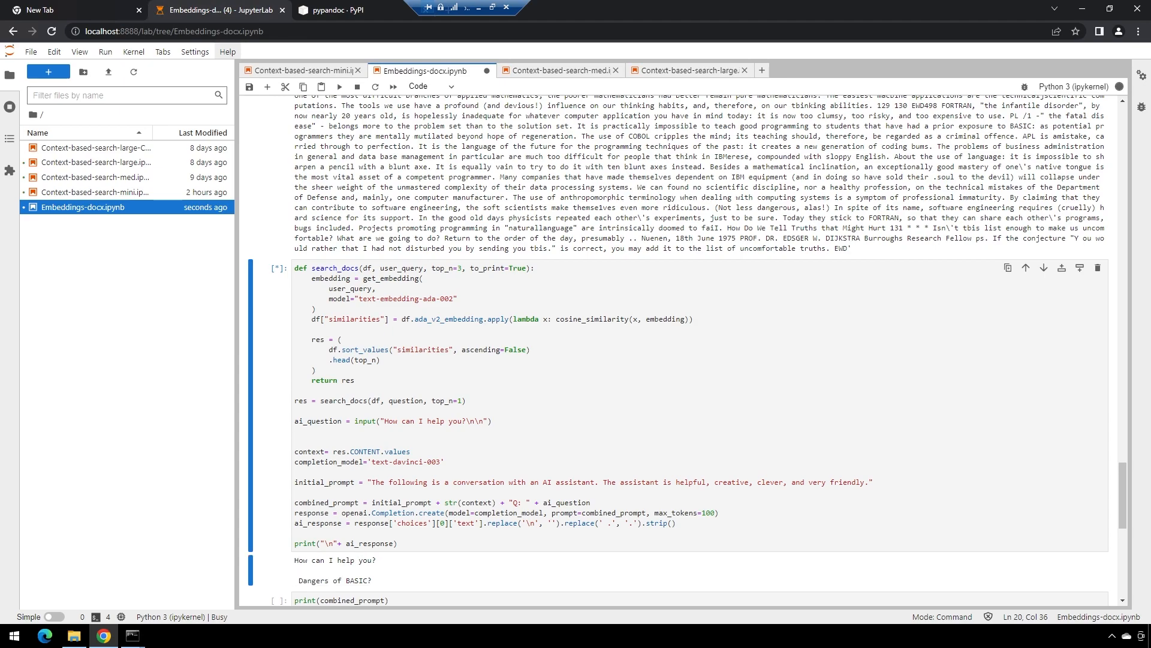
pyautogui.scroll(-3)
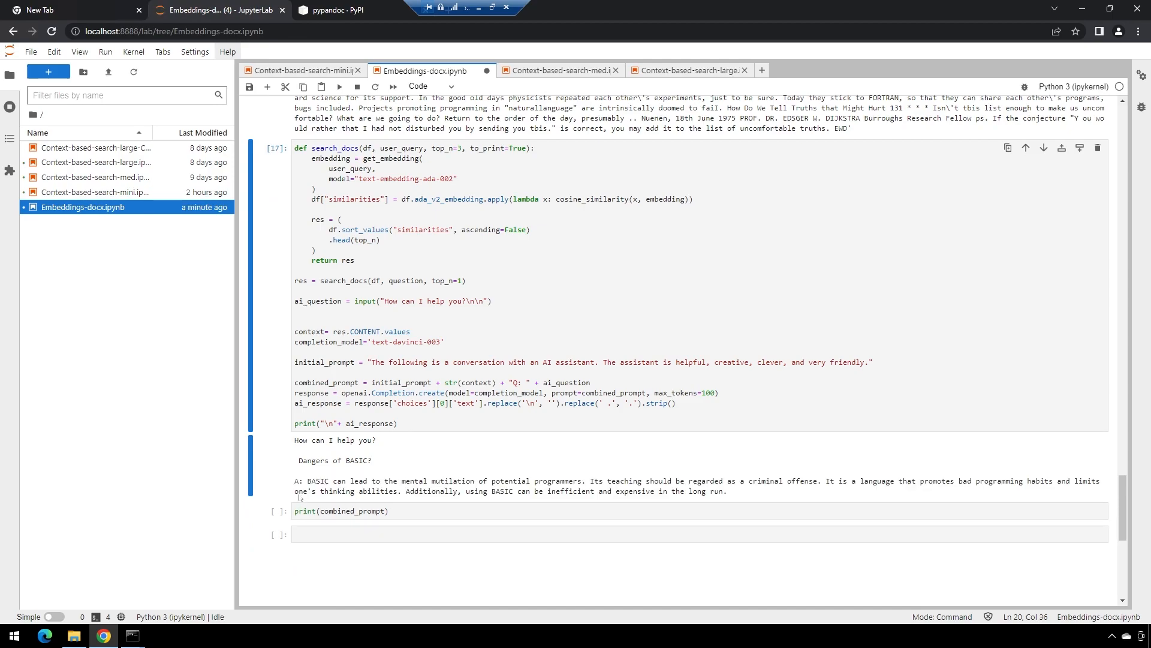
pyautogui.moveTo(307, 481); pyautogui.dragTo(670, 481)
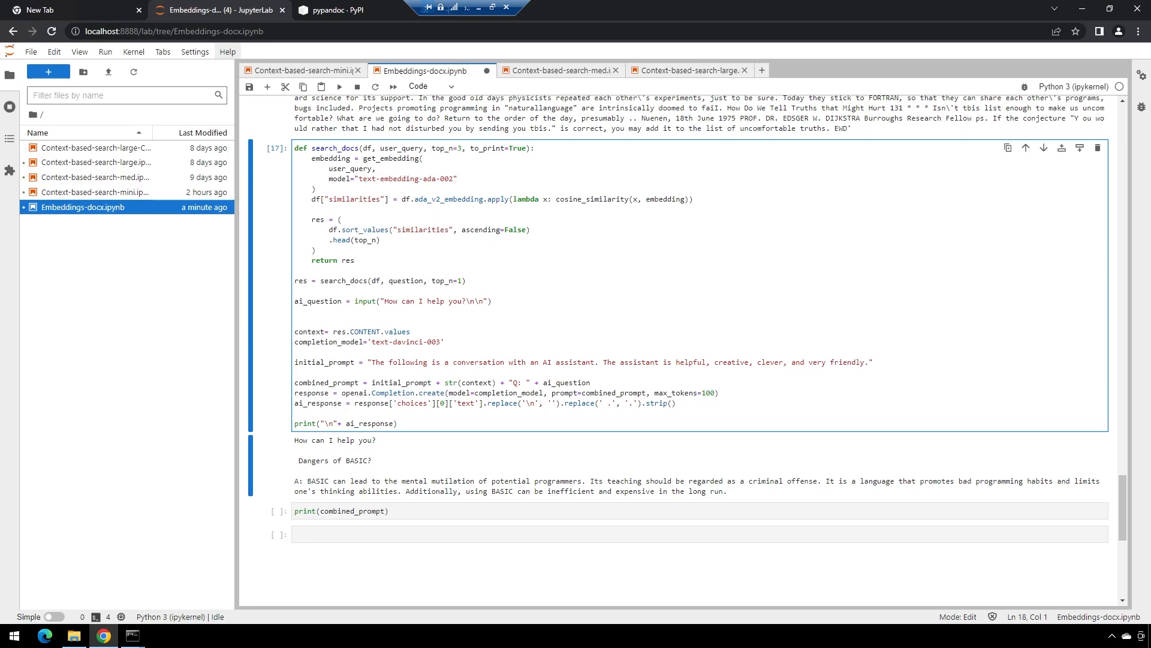
pyautogui.scroll(-3)
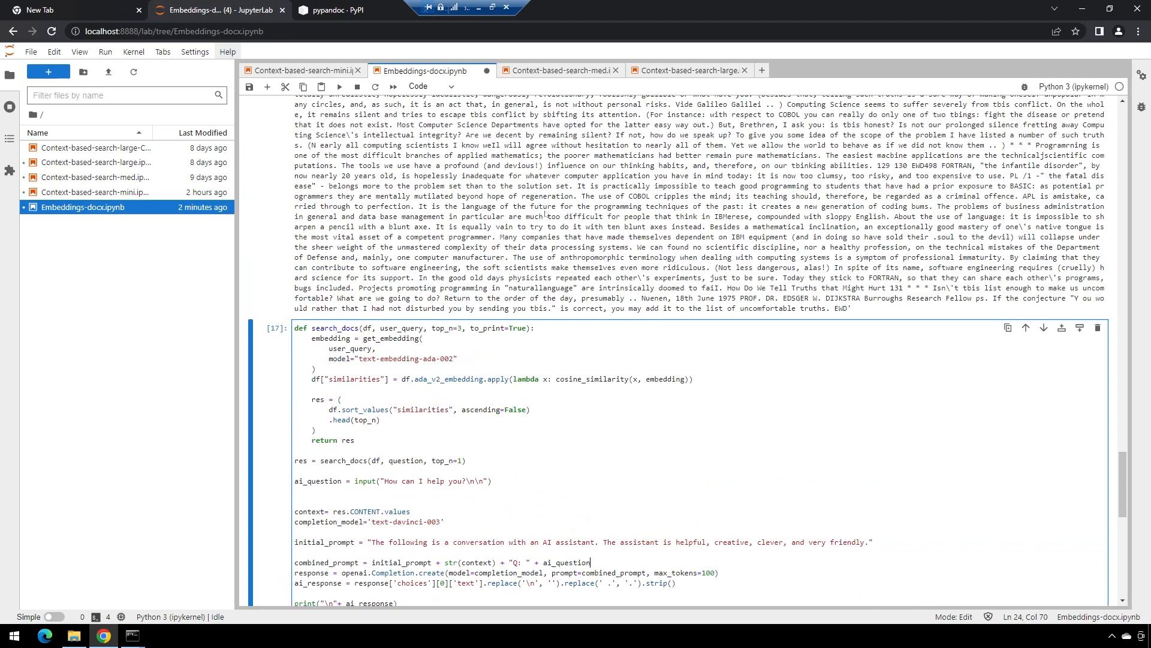
pyautogui.click(338, 87)
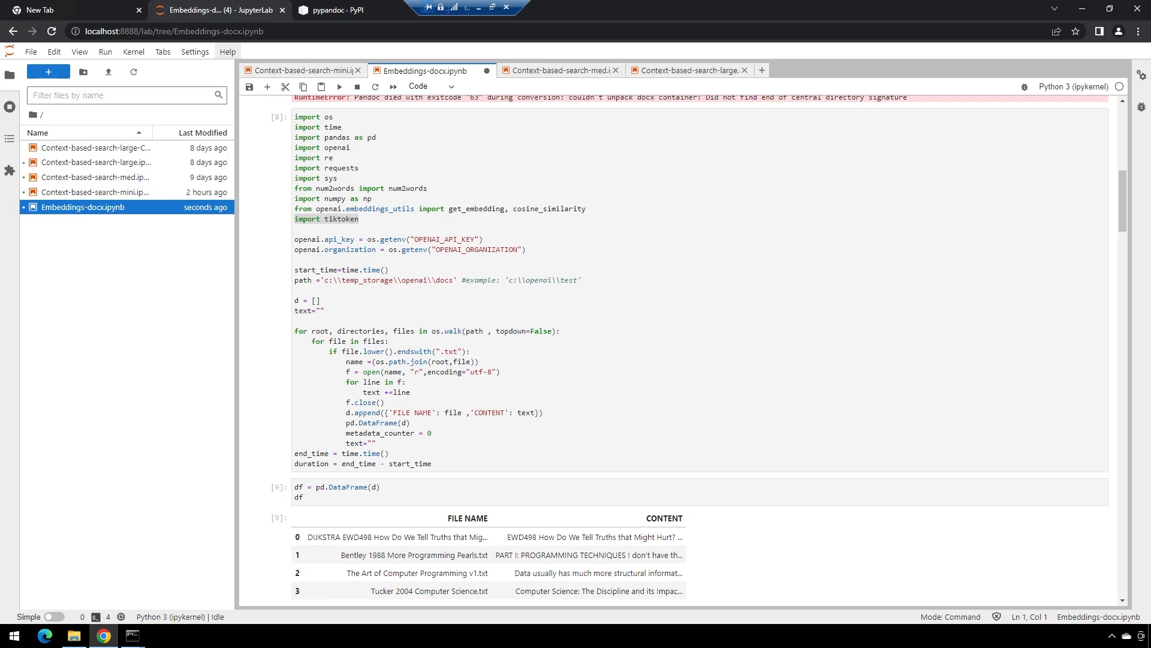
pyautogui.click(301, 69)
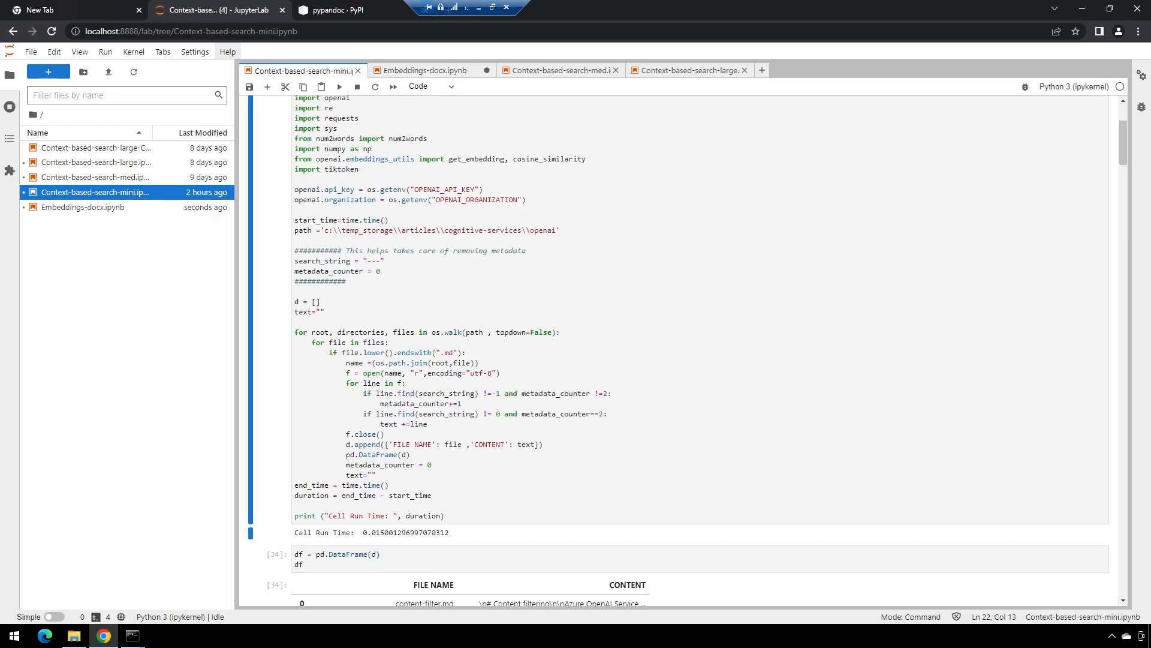
pyautogui.click(421, 70)
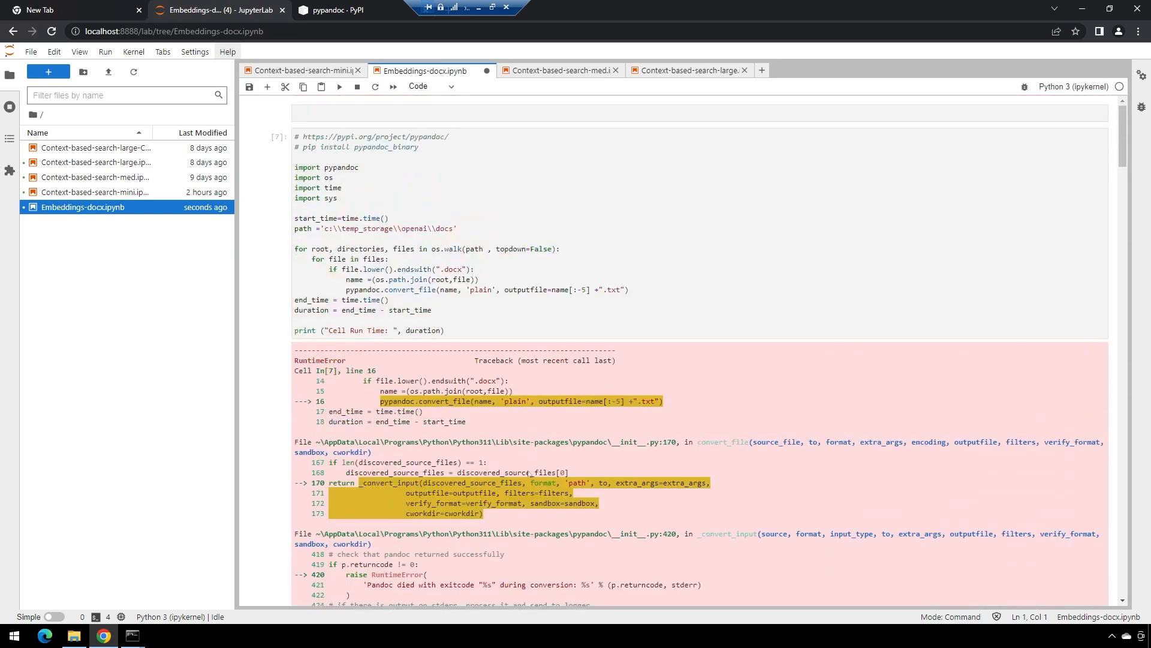
pyautogui.scroll(-3)
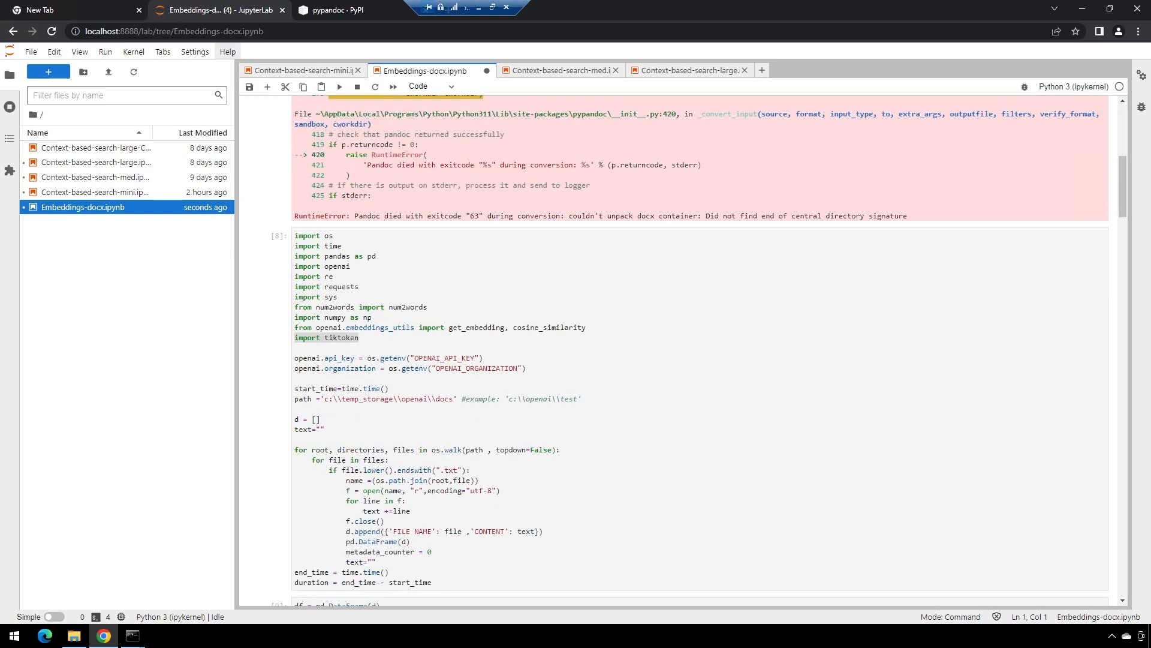